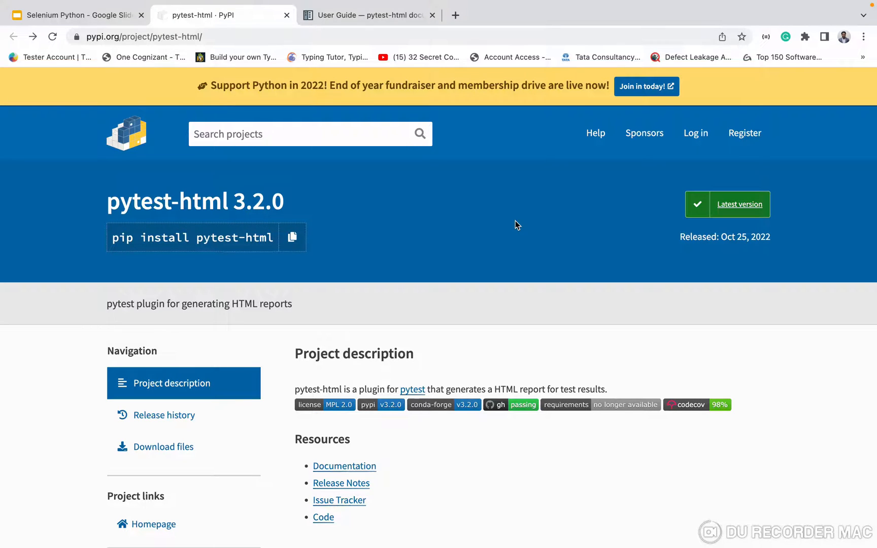
Step: Install pytest-html with pip in the project's venv, then clear the terminal
{"action": "double_click", "coordinate": [234, 237]}
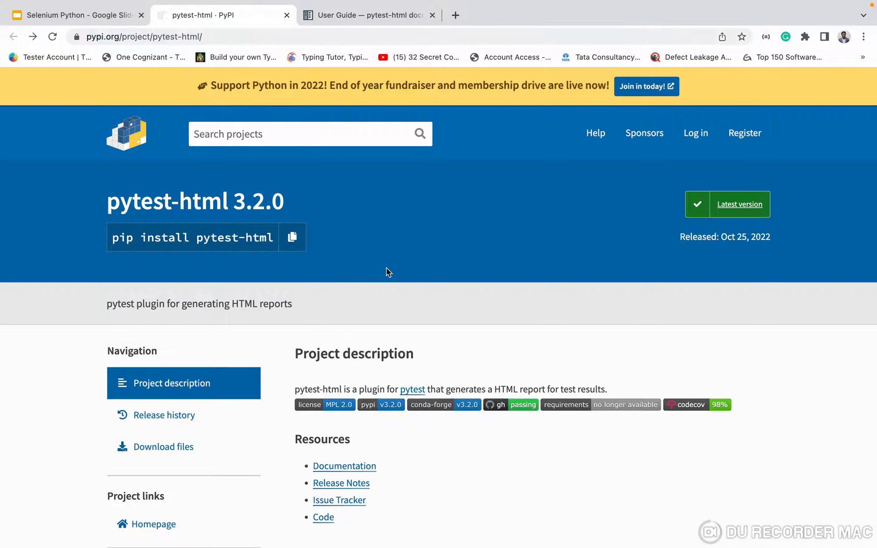
{"action": "left_click", "coordinate": [291, 238]}
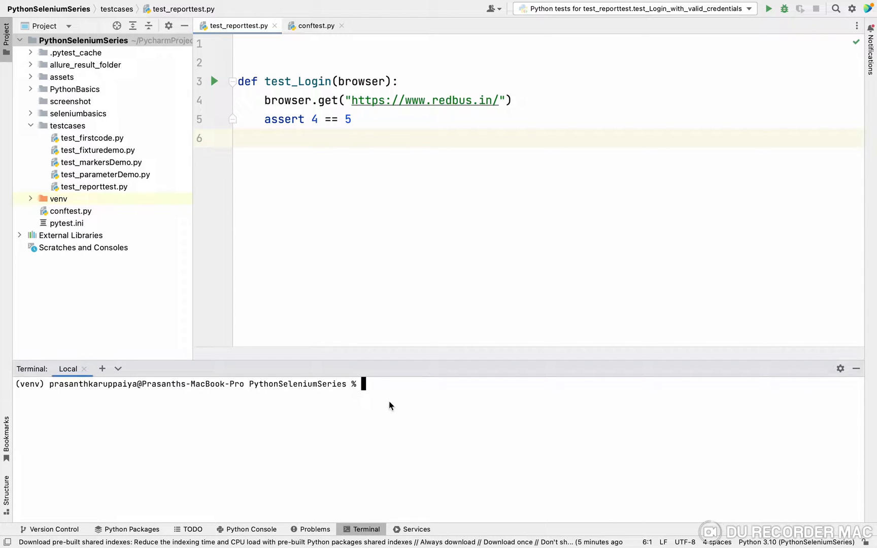
{"action": "type", "text": "pip install pytest-html"}
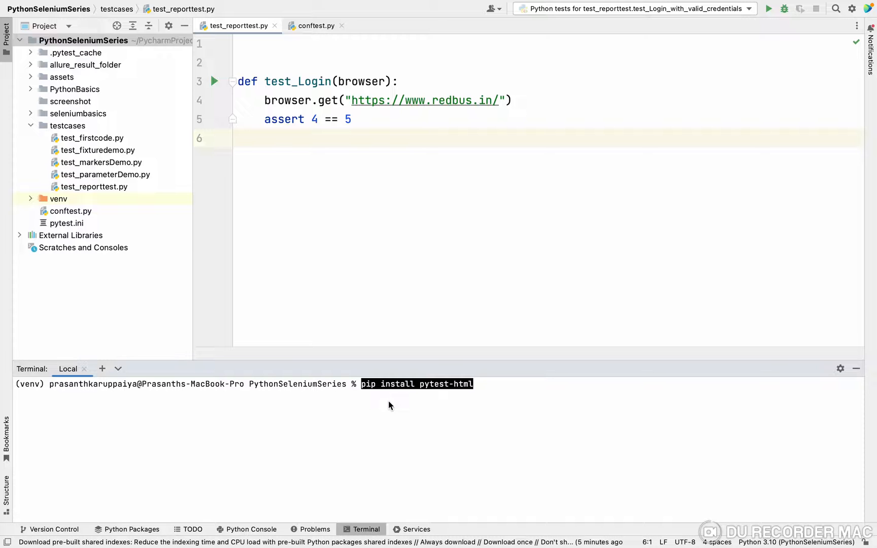
{"action": "key", "text": "Return"}
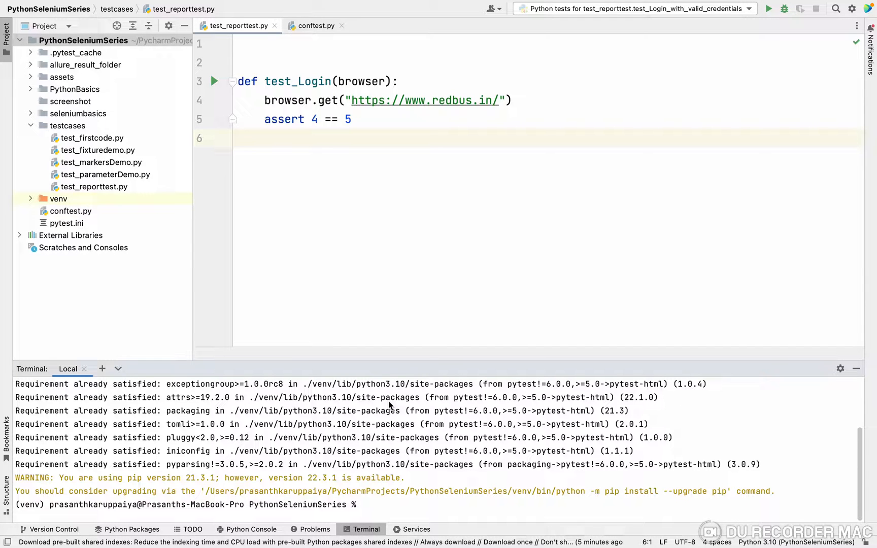
{"action": "type", "text": "clear"}
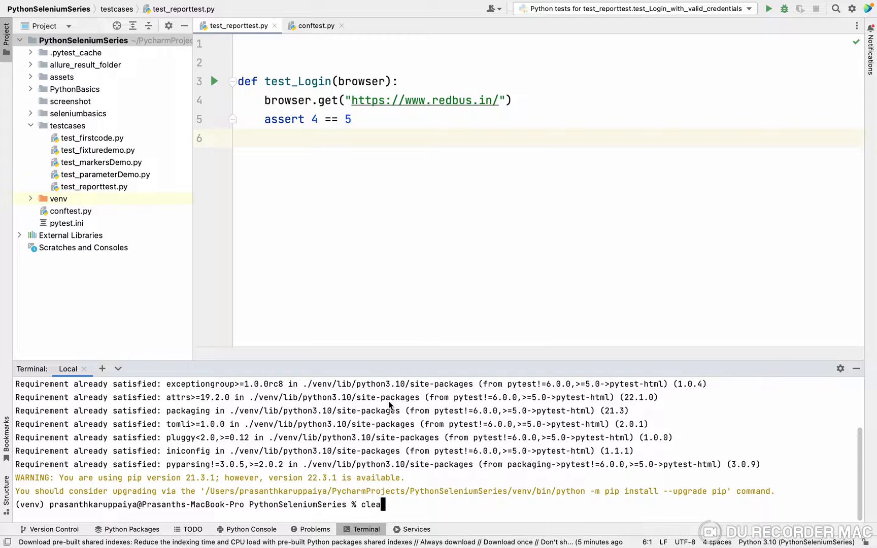
{"action": "key", "text": "Return"}
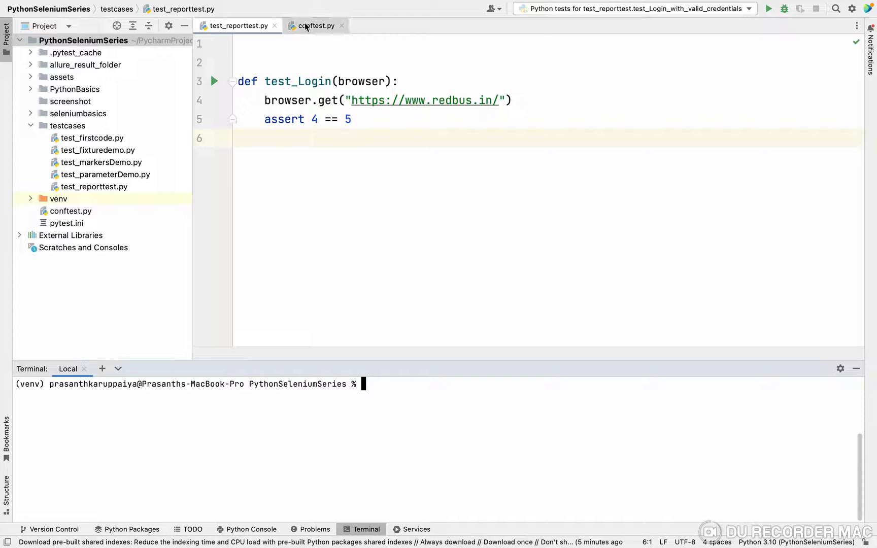
{"action": "left_click", "coordinate": [316, 26]}
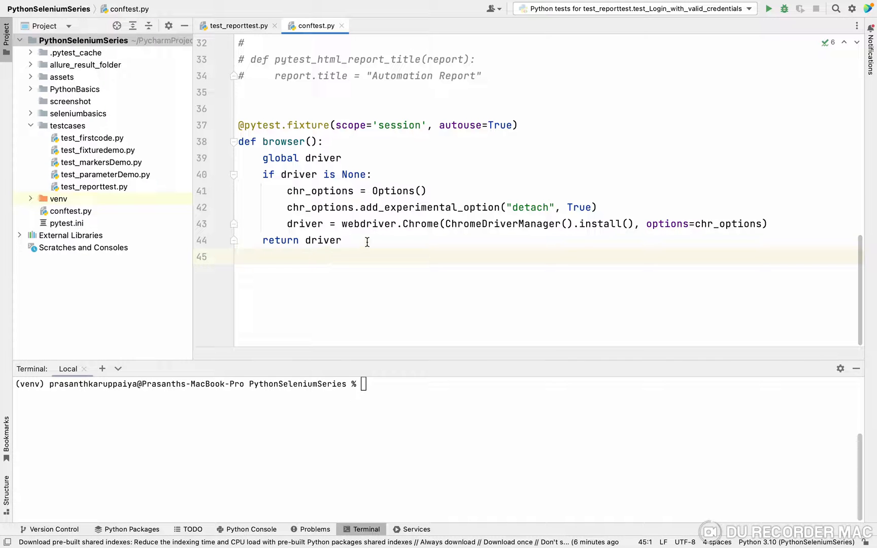
{"action": "left_click", "coordinate": [340, 239]}
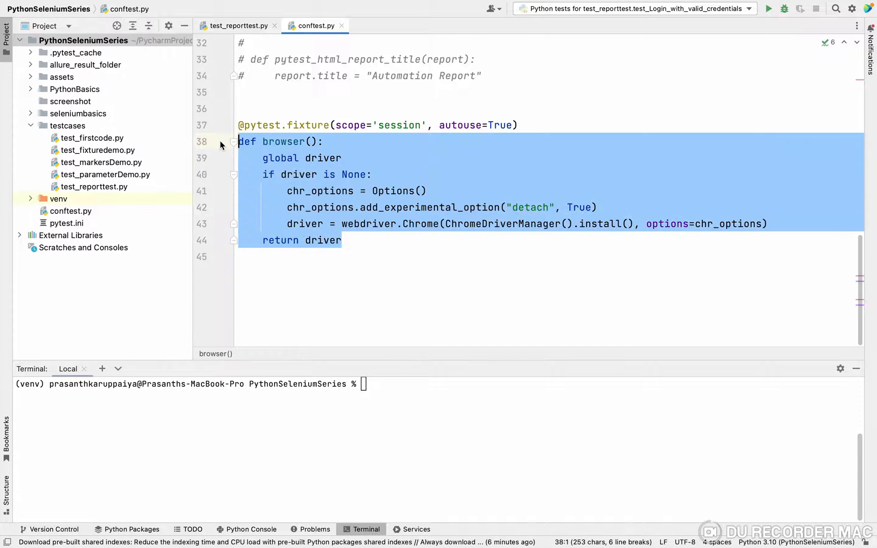
{"action": "double_click", "coordinate": [308, 125]}
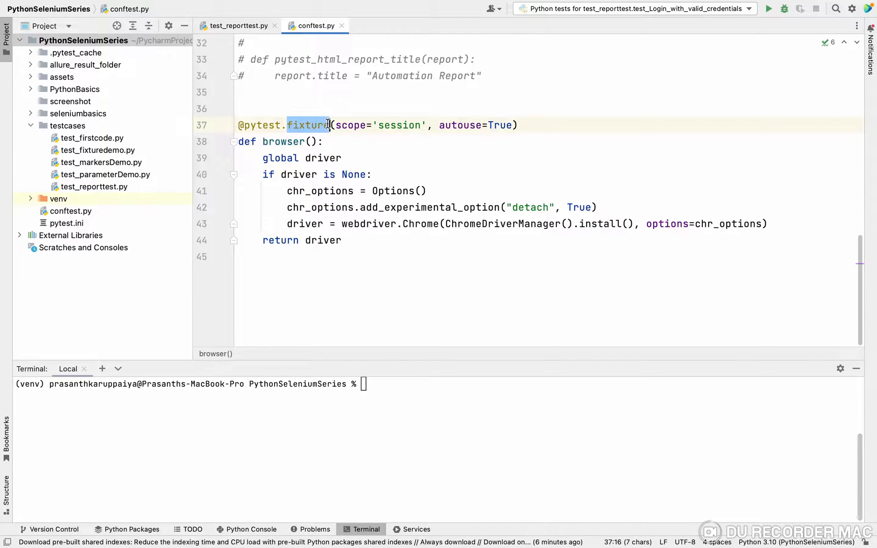
{"action": "left_click", "coordinate": [396, 124]}
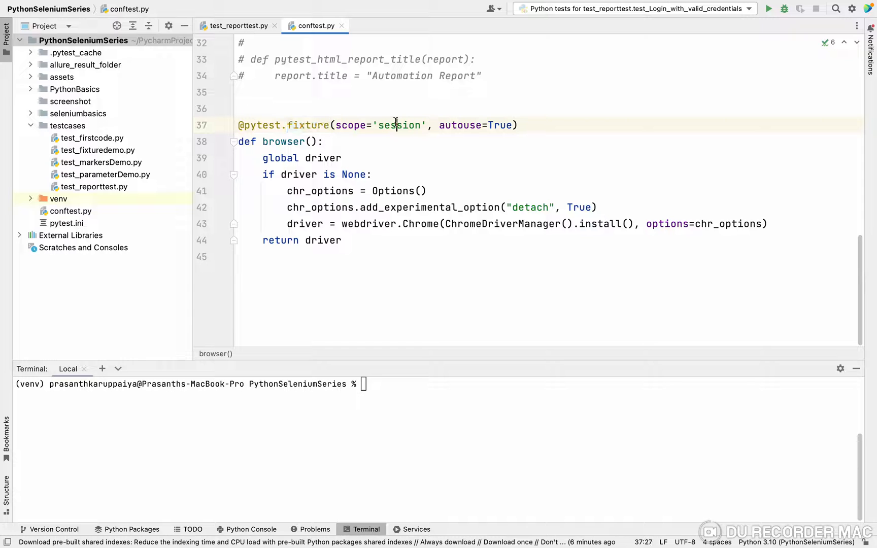
{"action": "double_click", "coordinate": [397, 125]}
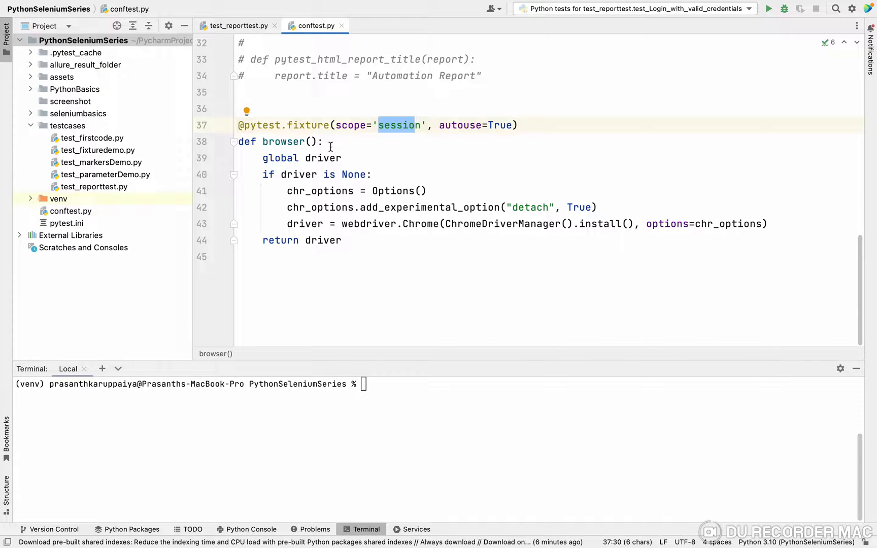
{"action": "double_click", "coordinate": [302, 158]}
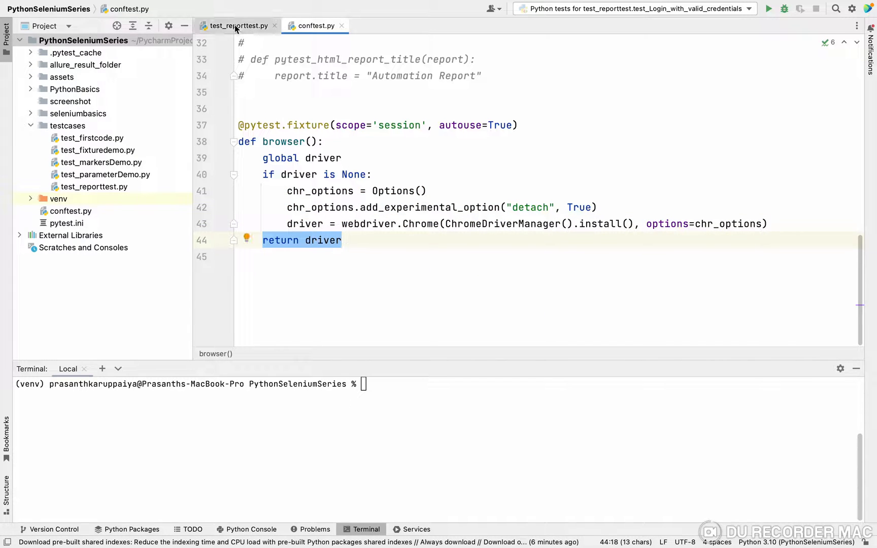
Step: Show test_Login in test_reporttest.py taking the browser fixture as its argument
{"action": "left_click", "coordinate": [235, 25]}
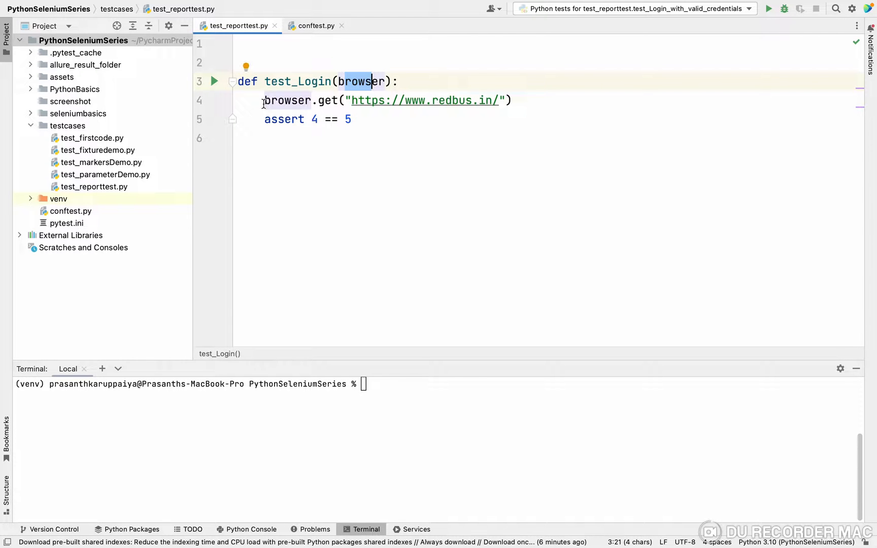
{"action": "double_click", "coordinate": [288, 100]}
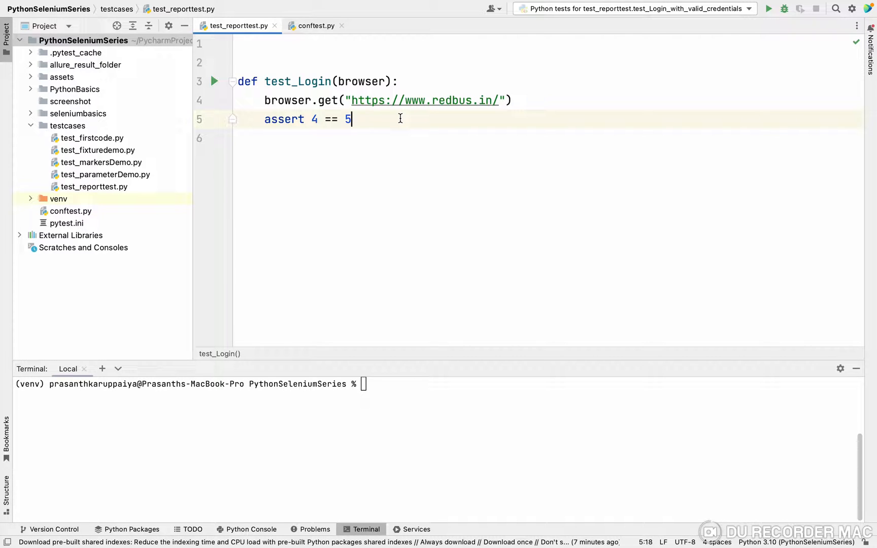
{"action": "mouse_move", "coordinate": [411, 392]}
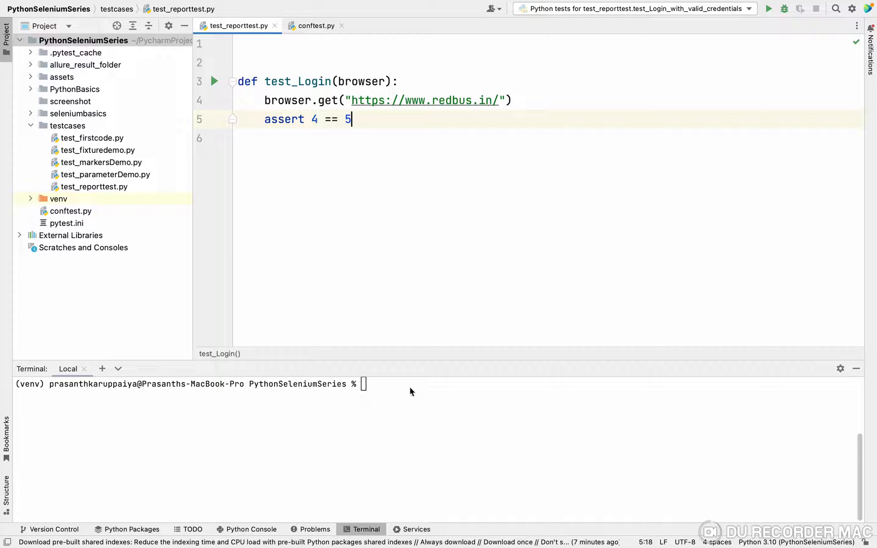
Step: Run pytest -v --html=report.html so test_Login fails and report.html is generated
{"action": "type", "text": "ptest"}
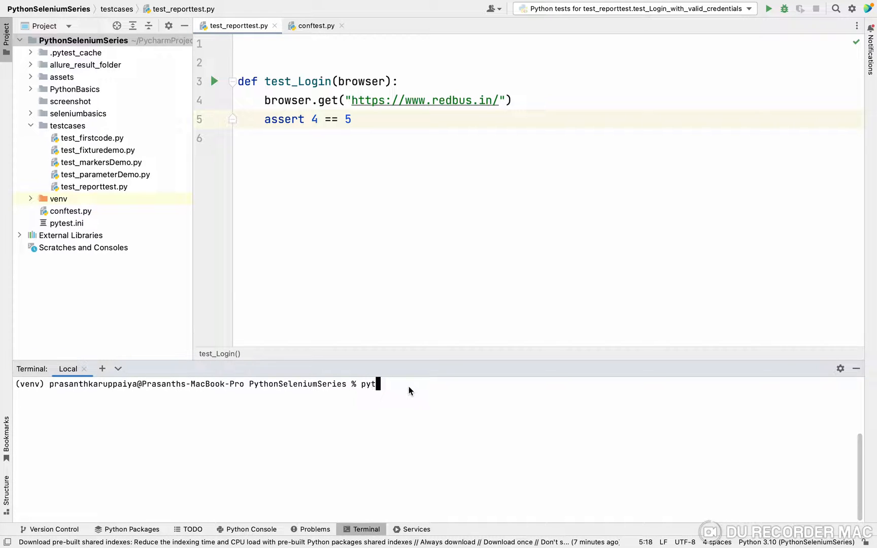
{"action": "type", "text": "est -v"}
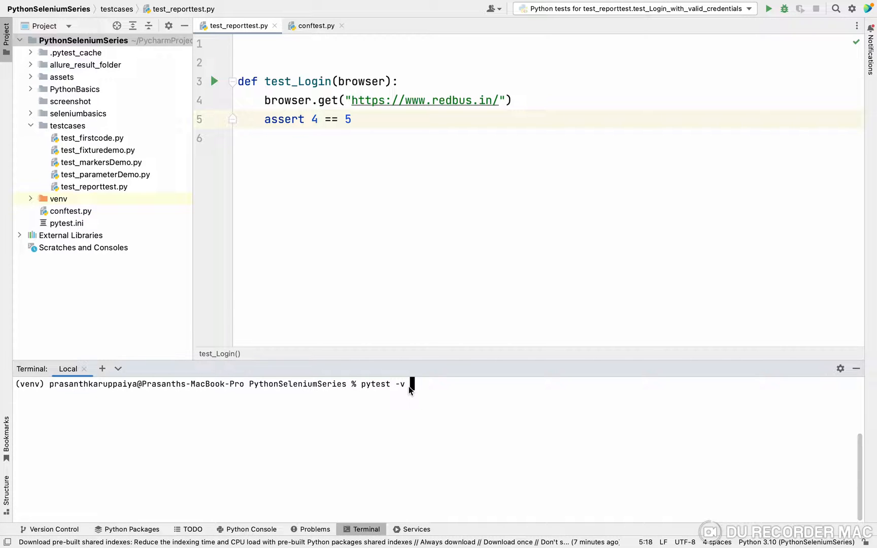
{"action": "type", "text": "--html"}
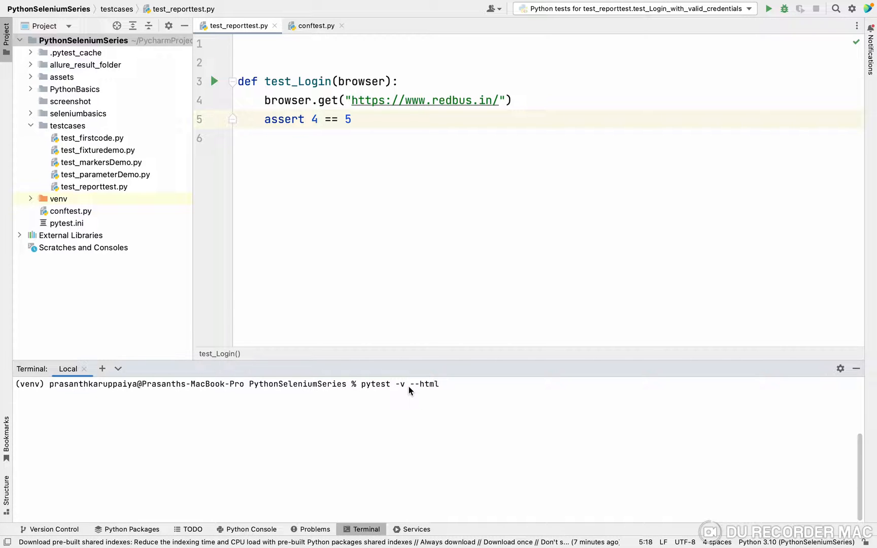
{"action": "type", "text": "="}
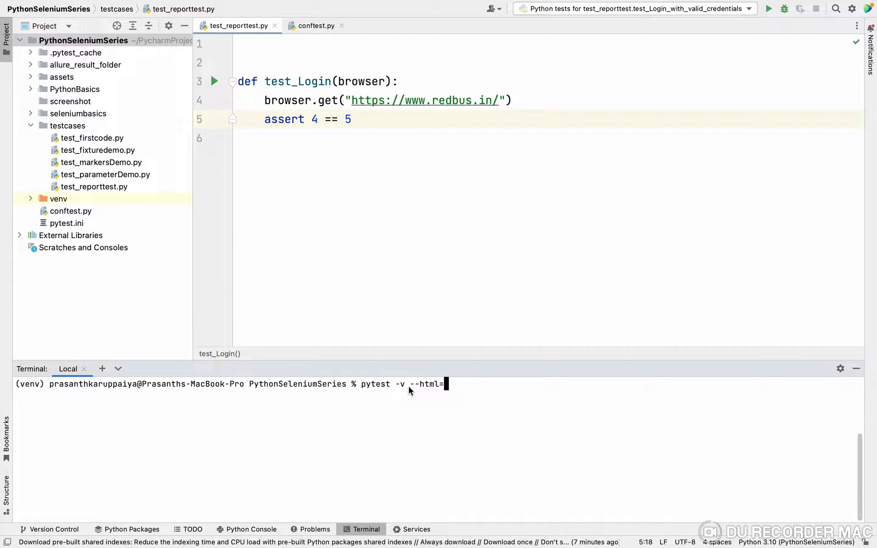
{"action": "type", "text": "r"}
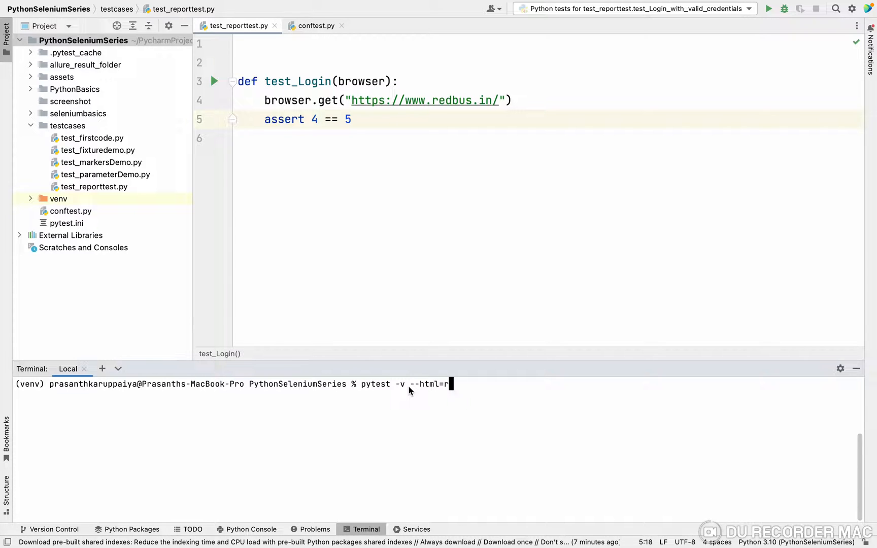
{"action": "type", "text": "eport"}
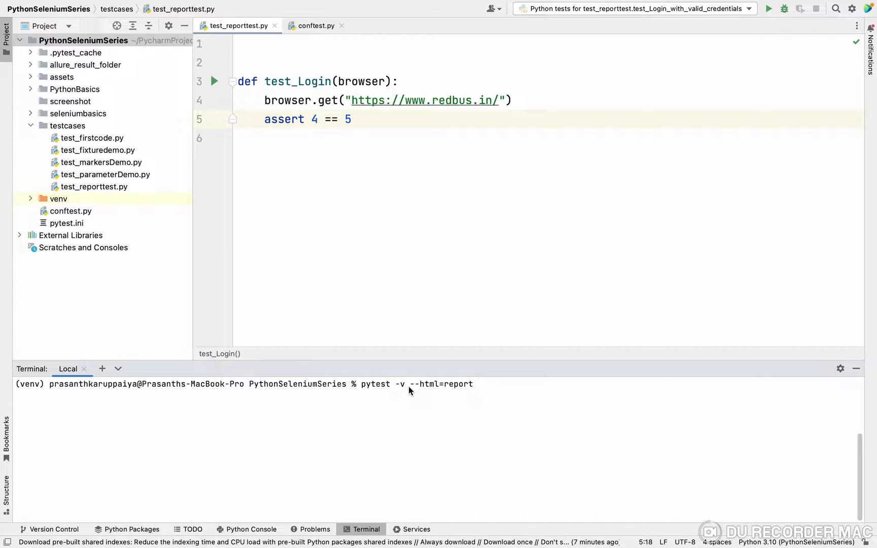
{"action": "type", "text": ".html"}
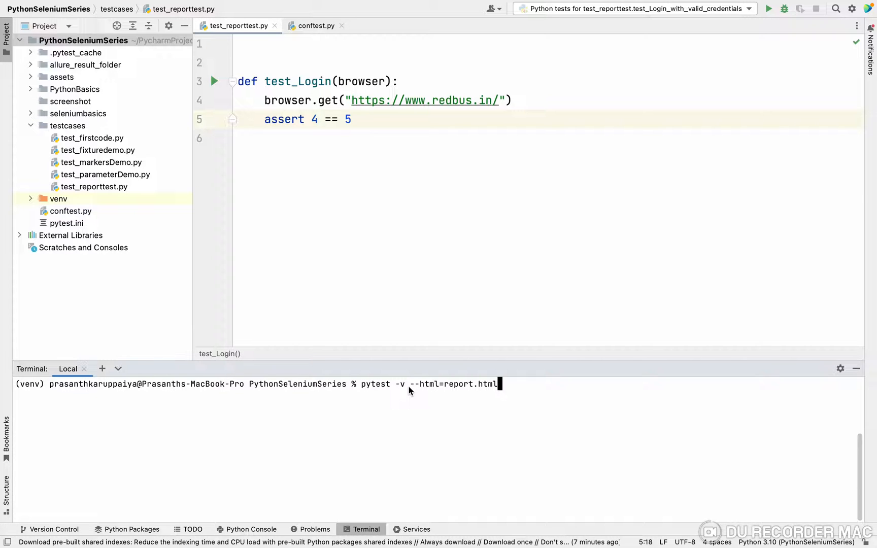
{"action": "key", "text": "Return"}
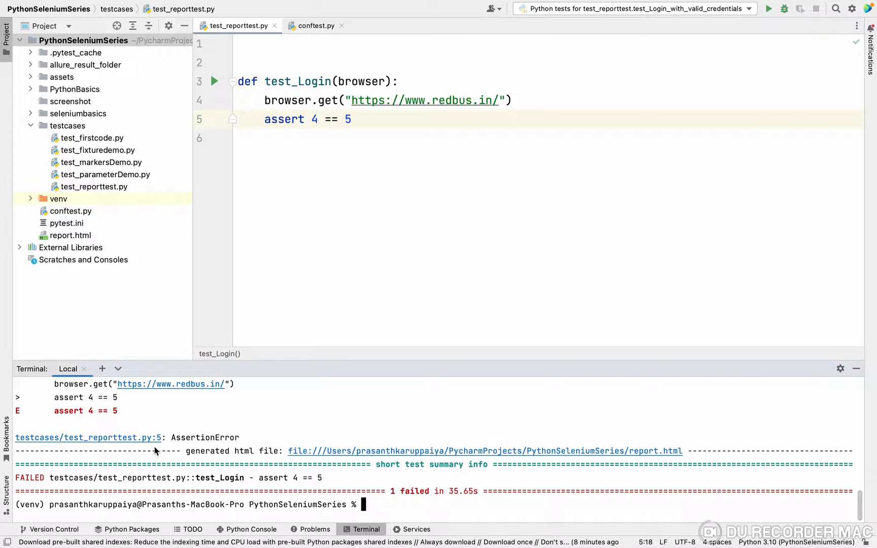
{"action": "scroll", "scroll_direction": "up", "scroll_amount": 3}
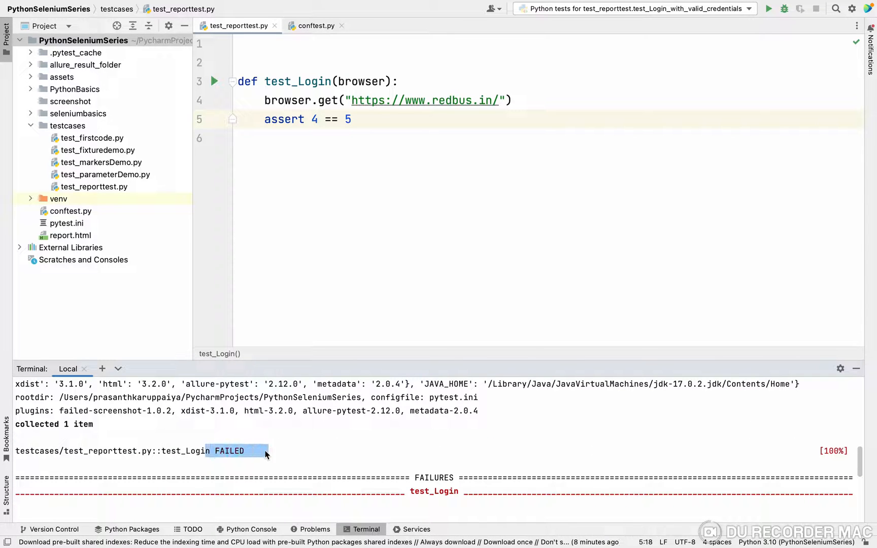
{"action": "scroll", "scroll_direction": "down", "scroll_amount": 3}
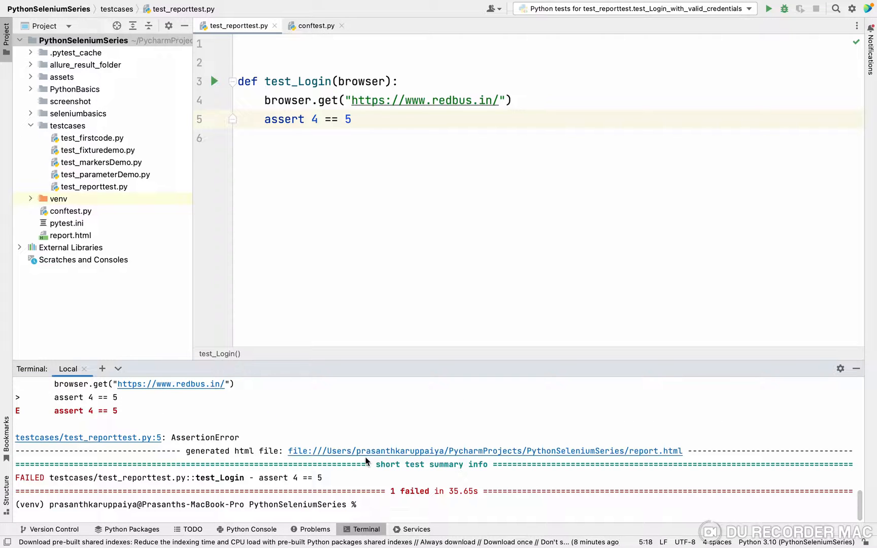
{"action": "mouse_move", "coordinate": [290, 454]}
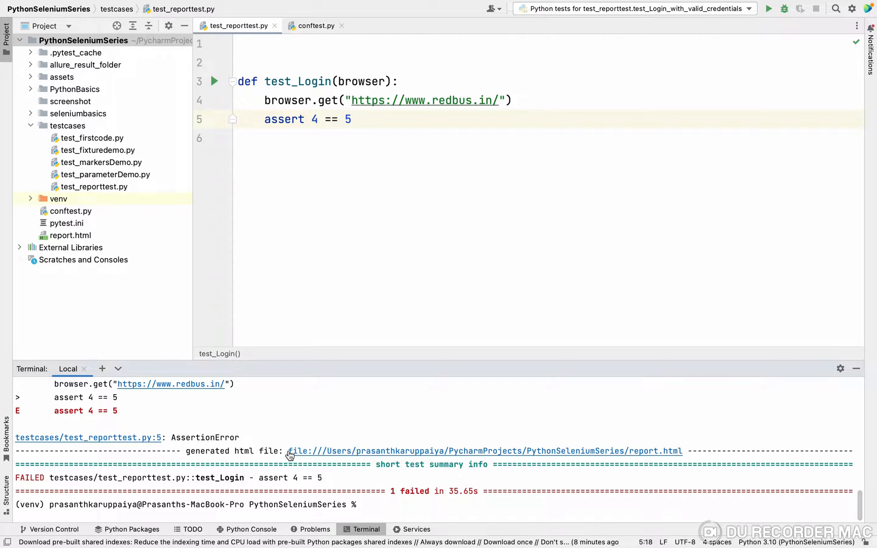
{"action": "mouse_move", "coordinate": [491, 248]}
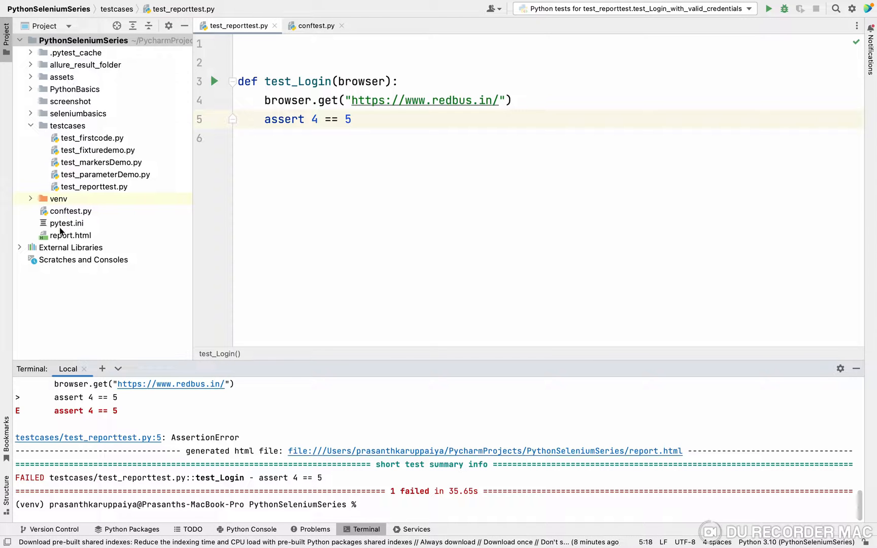
{"action": "left_click", "coordinate": [70, 234]}
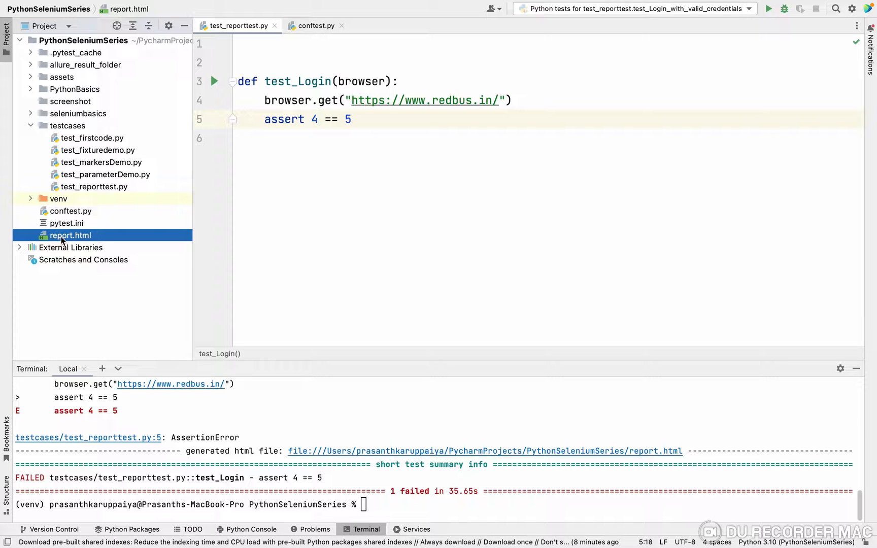
Step: Open report.html in Chrome via Open In > Browser, showing test_Login failed with its AssertionError
{"action": "right_click", "coordinate": [70, 235]}
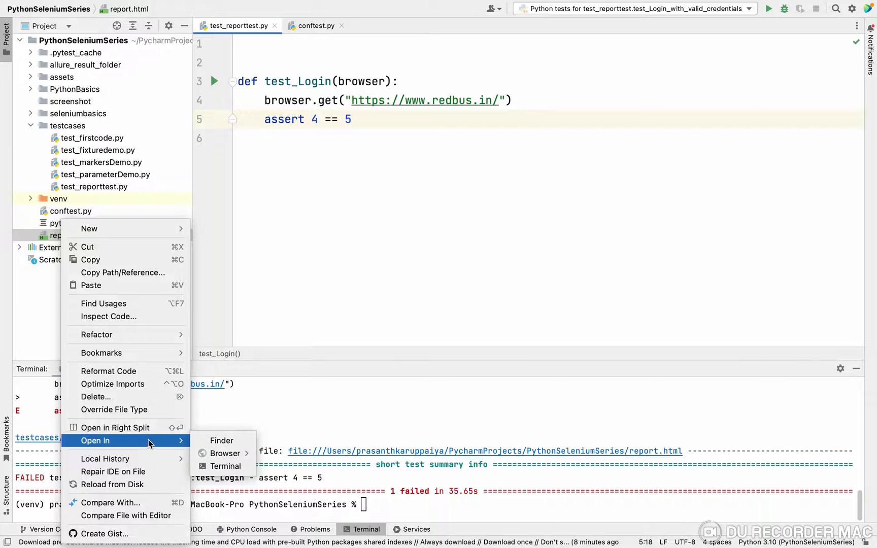
{"action": "mouse_move", "coordinate": [224, 453]}
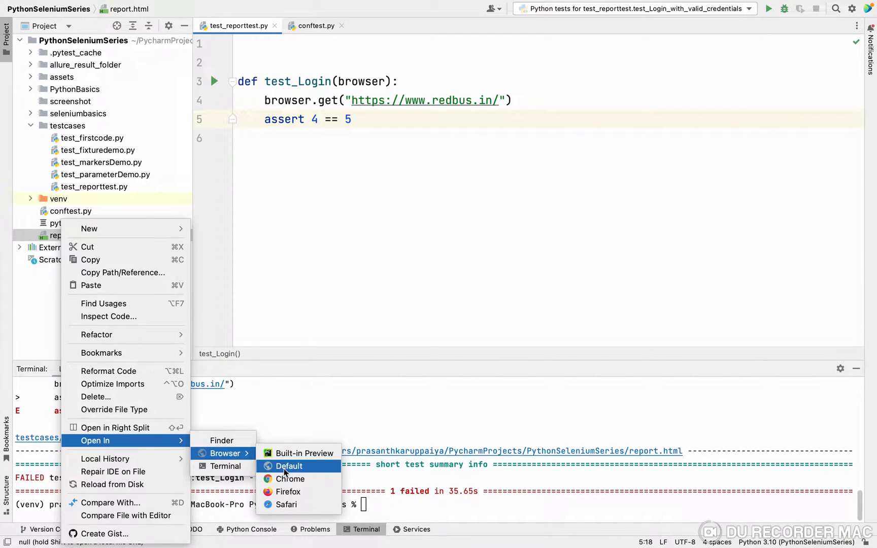
{"action": "mouse_move", "coordinate": [290, 480]}
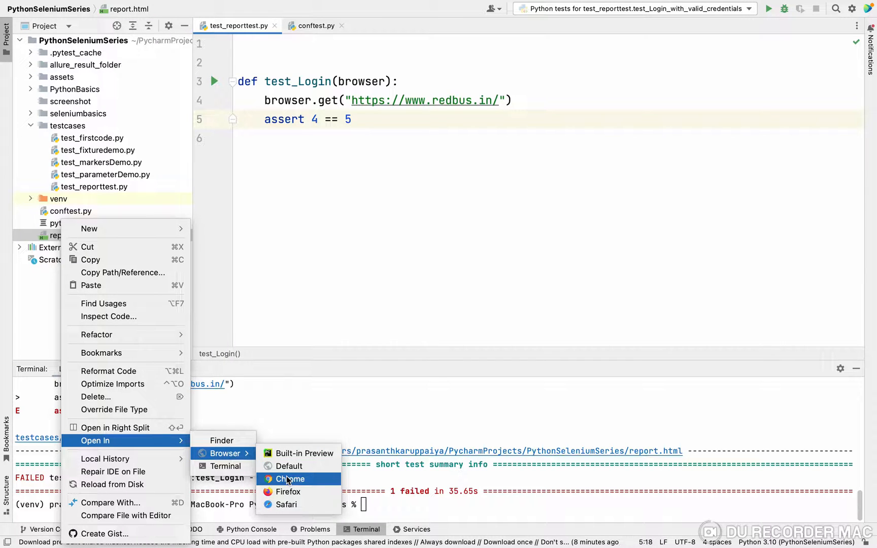
{"action": "left_click", "coordinate": [289, 479]}
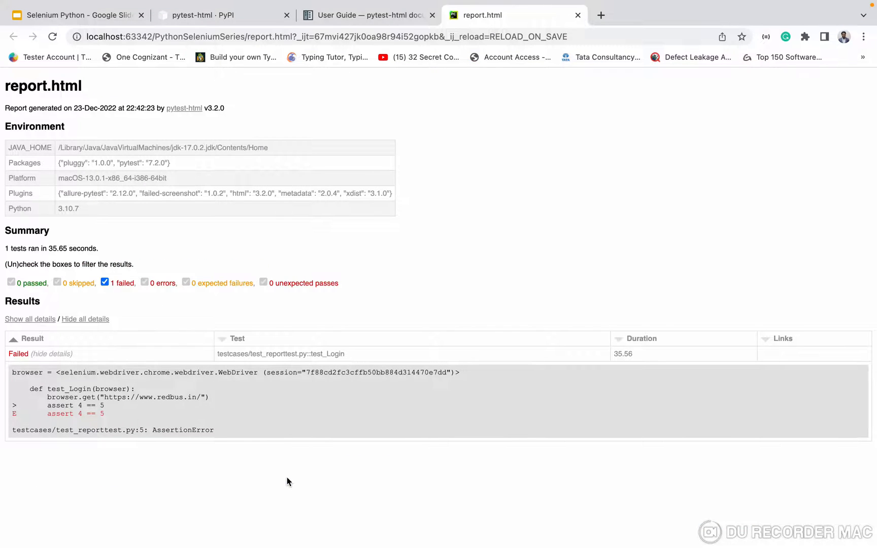
{"action": "left_click", "coordinate": [249, 36]}
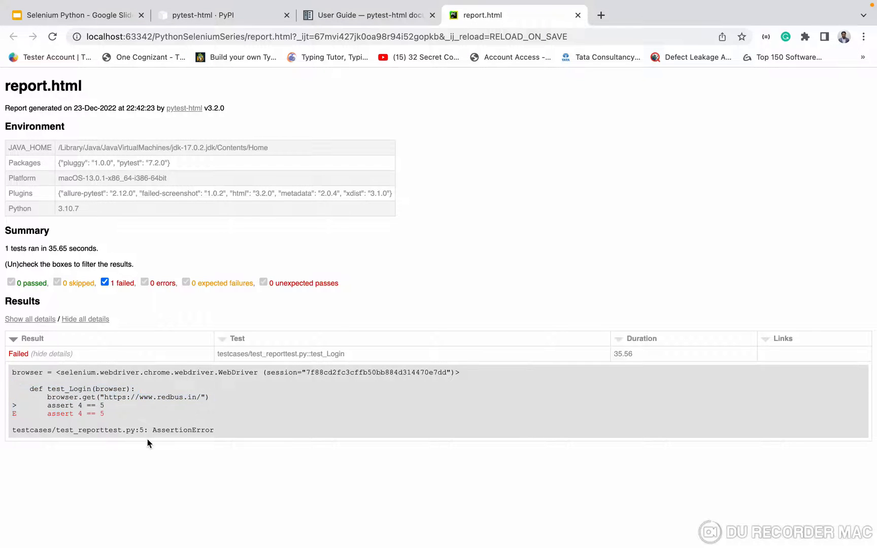
{"action": "double_click", "coordinate": [183, 429]}
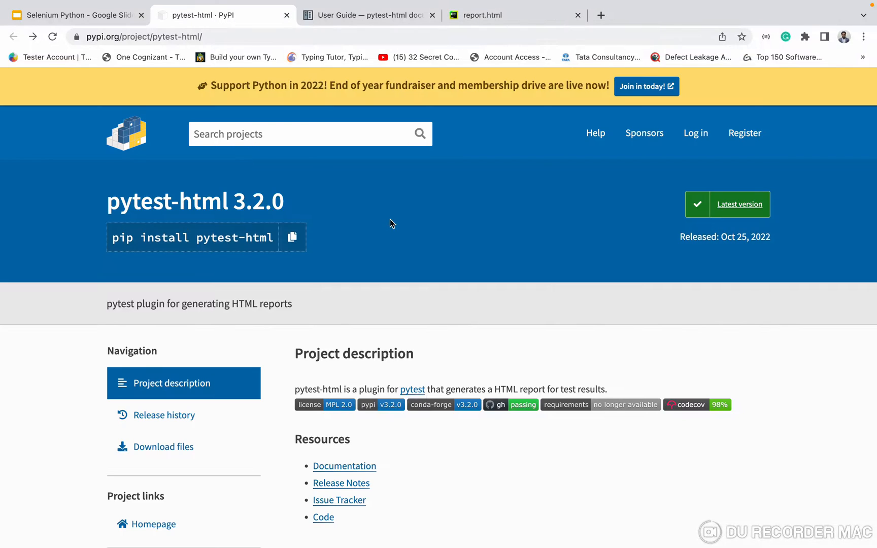
Step: Scroll the pytest-html User Guide up past Extra content and Environment to the Report Title hook example
{"action": "left_click", "coordinate": [367, 15]}
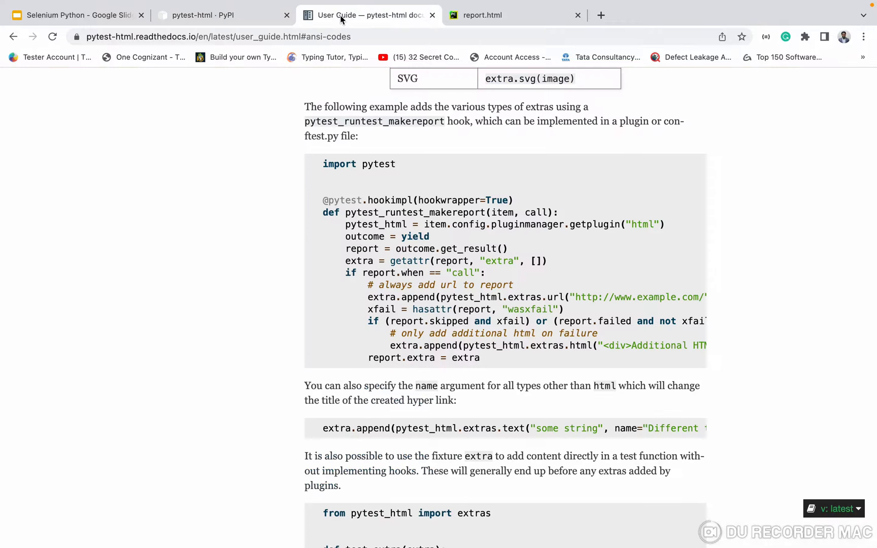
{"action": "mouse_move", "coordinate": [498, 150]}
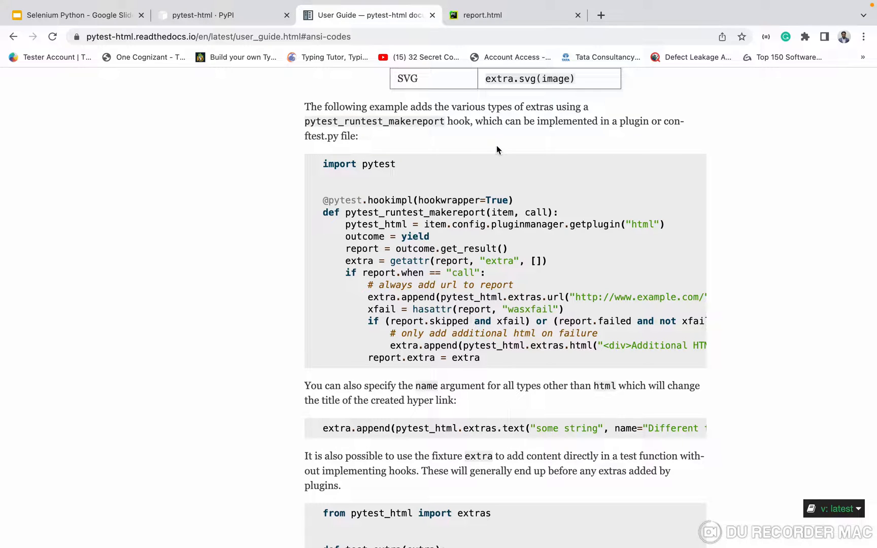
{"action": "scroll", "scroll_direction": "up", "scroll_amount": 3}
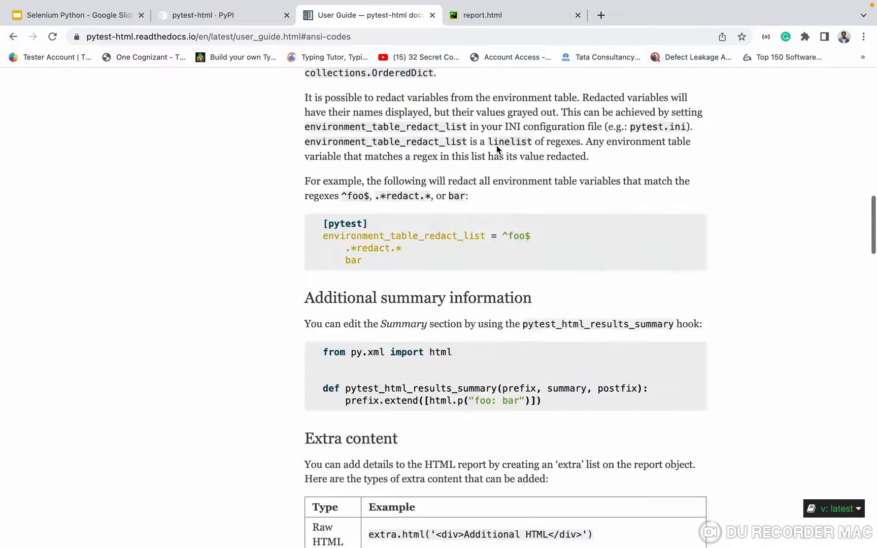
{"action": "scroll", "scroll_direction": "up", "scroll_amount": 3}
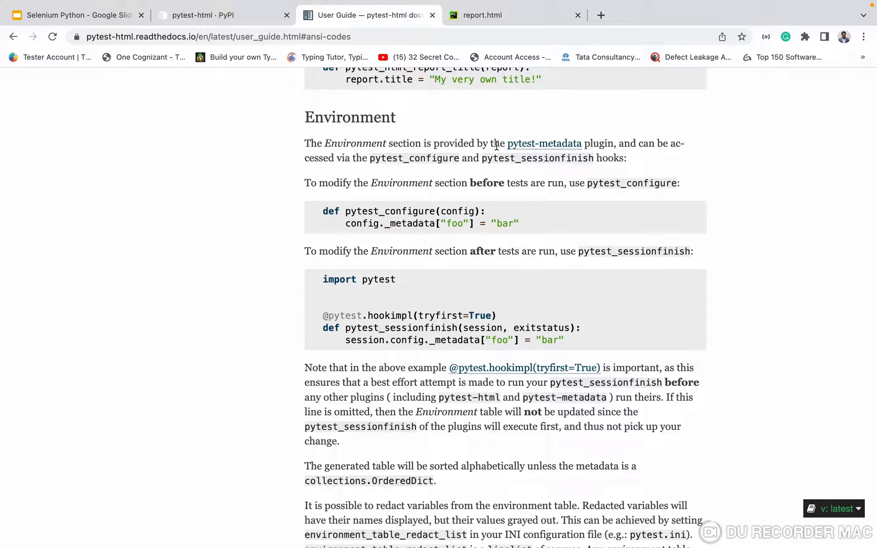
{"action": "scroll", "scroll_direction": "up", "scroll_amount": 3}
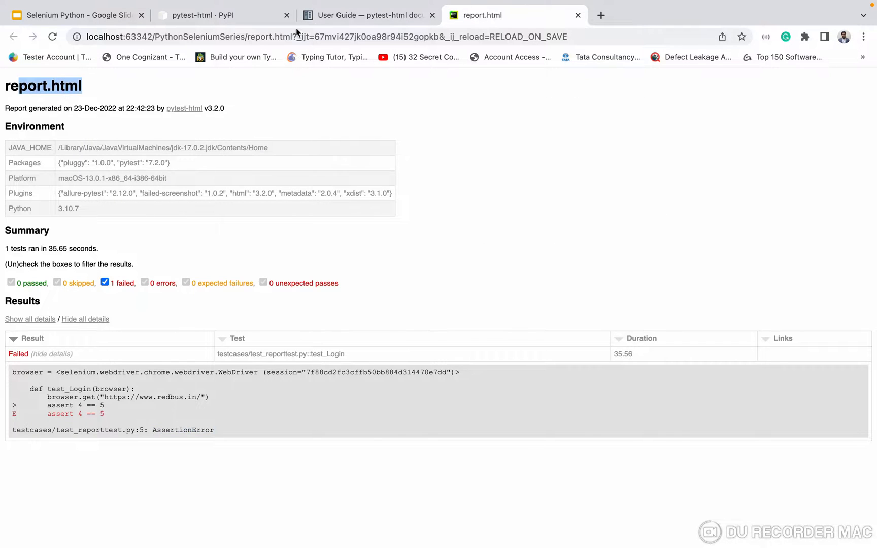
{"action": "left_click", "coordinate": [369, 15]}
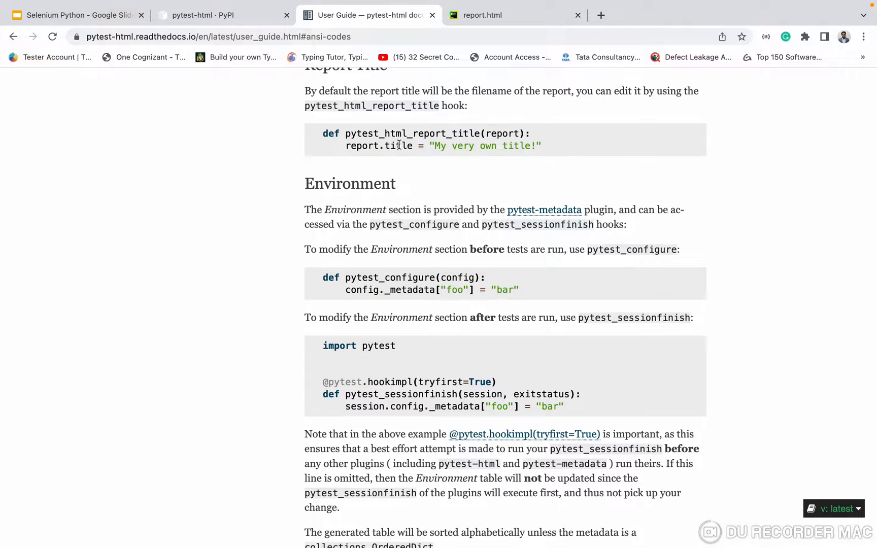
{"action": "mouse_move", "coordinate": [556, 146]}
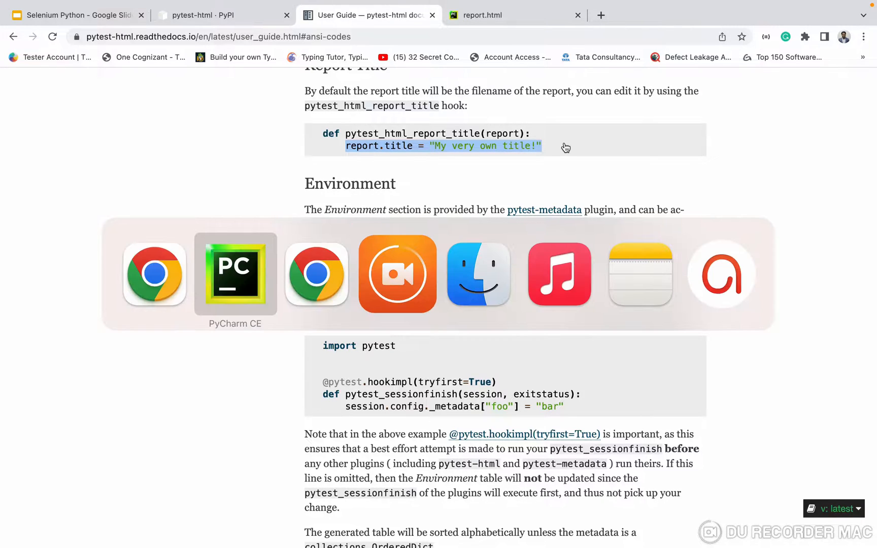
Step: Back in PyCharm, uncomment conftest.py's screenshot hook, capture helper and 'Automation Report' title hook
{"action": "left_click", "coordinate": [235, 273]}
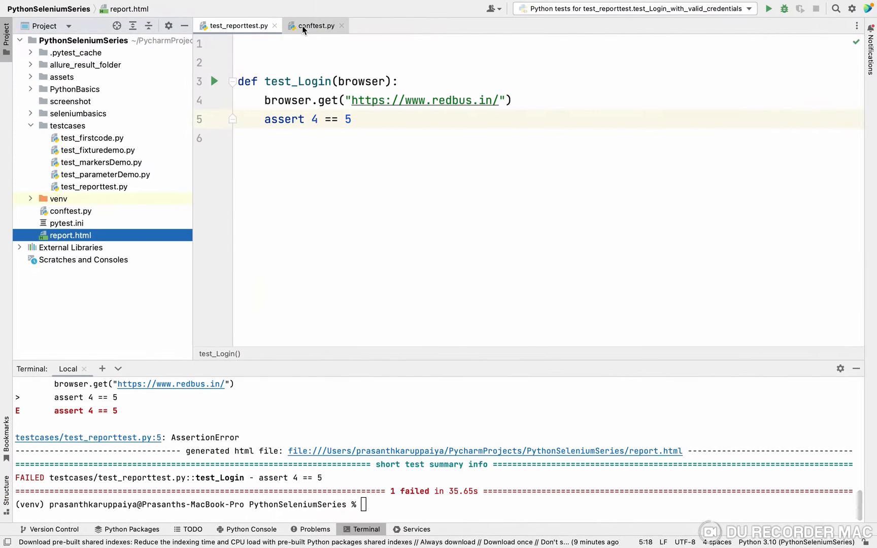
{"action": "left_click", "coordinate": [315, 26]}
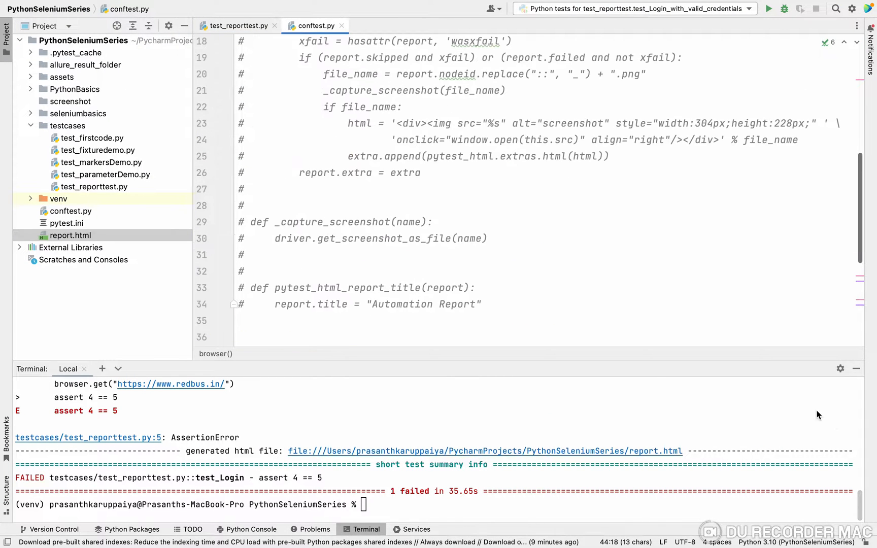
{"action": "scroll", "scroll_direction": "down", "scroll_amount": 3}
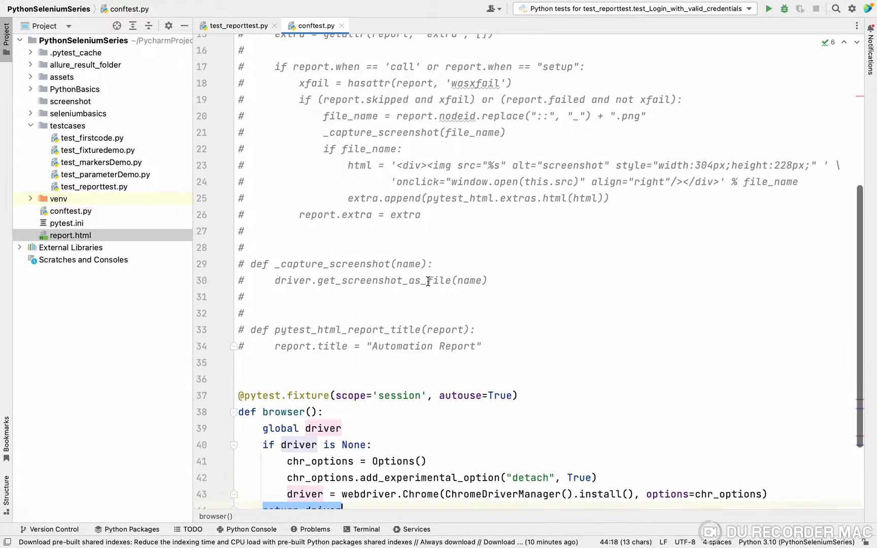
{"action": "key", "text": "ctrl+a"}
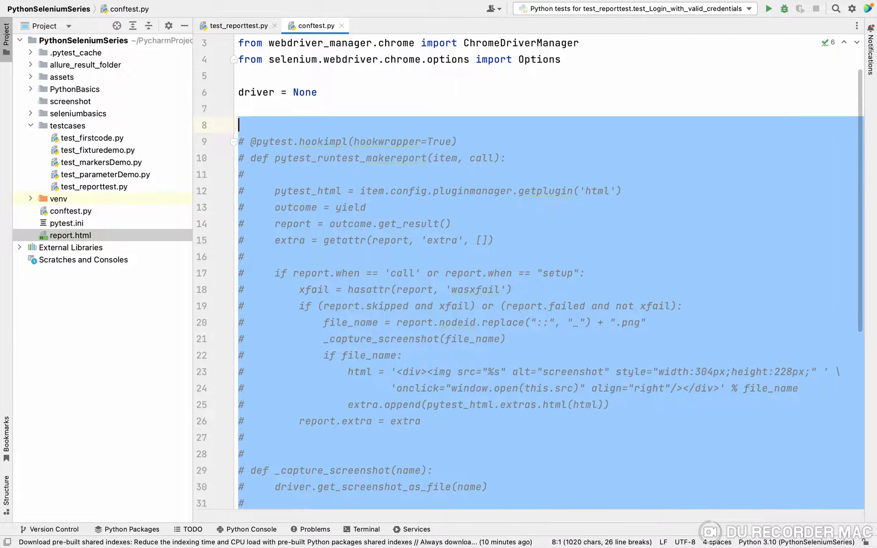
{"action": "scroll", "scroll_direction": "down", "scroll_amount": 3}
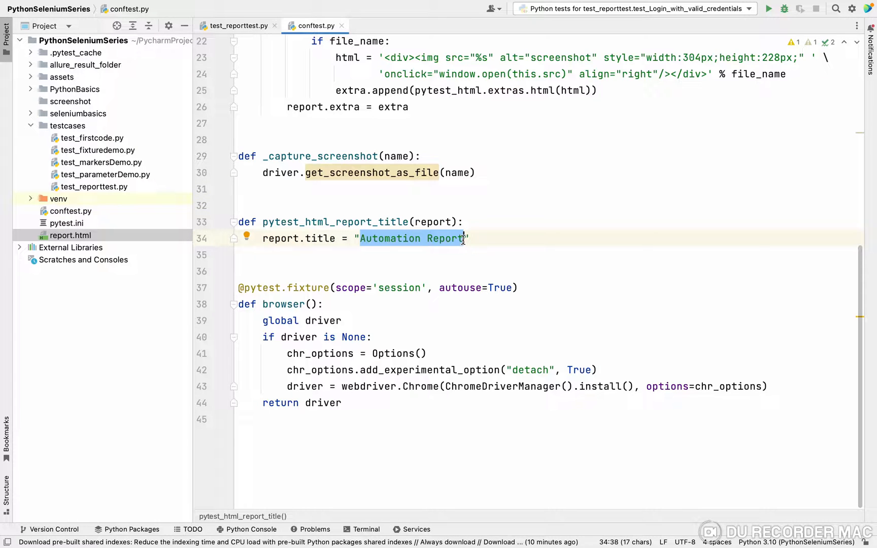
{"action": "mouse_move", "coordinate": [529, 218]}
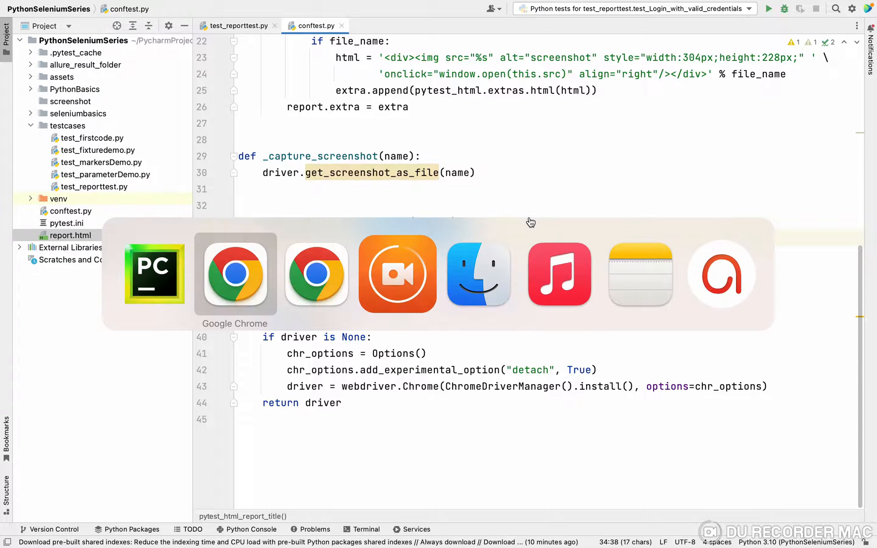
{"action": "left_click", "coordinate": [235, 273]}
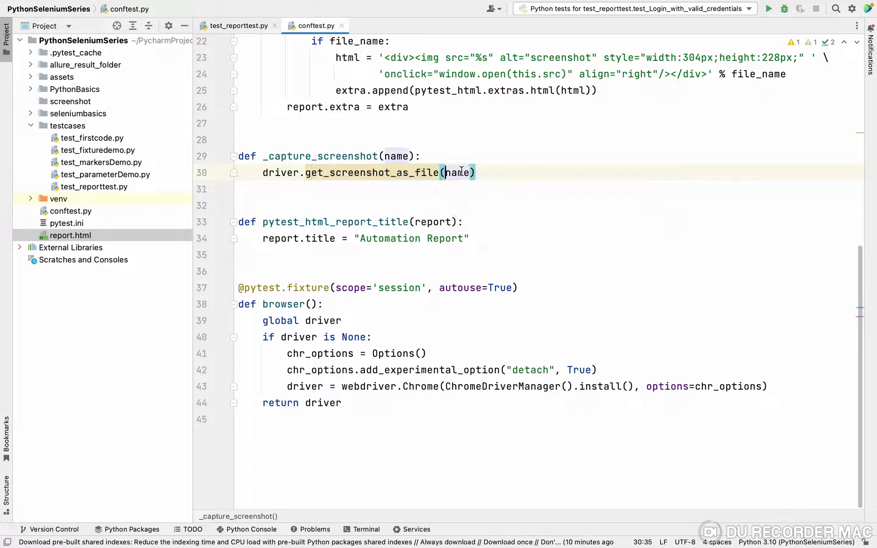
{"action": "double_click", "coordinate": [457, 172]}
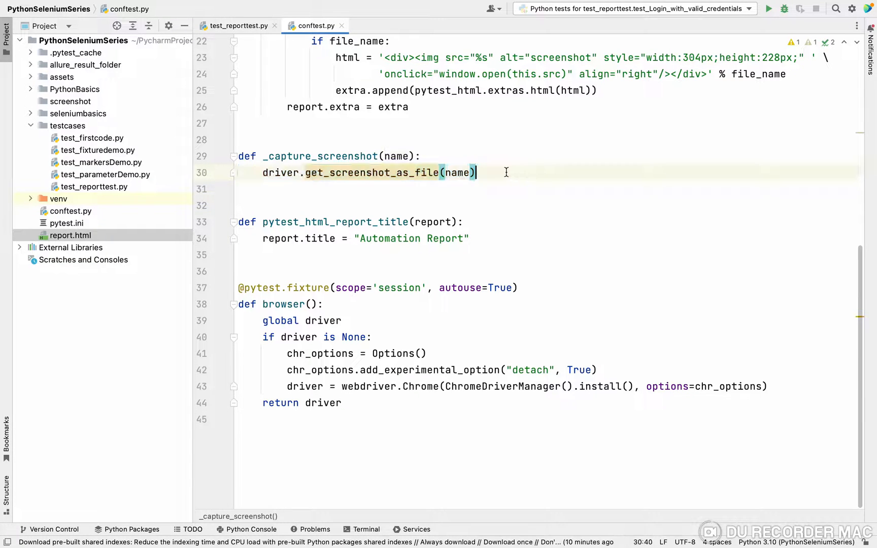
{"action": "mouse_move", "coordinate": [496, 166]}
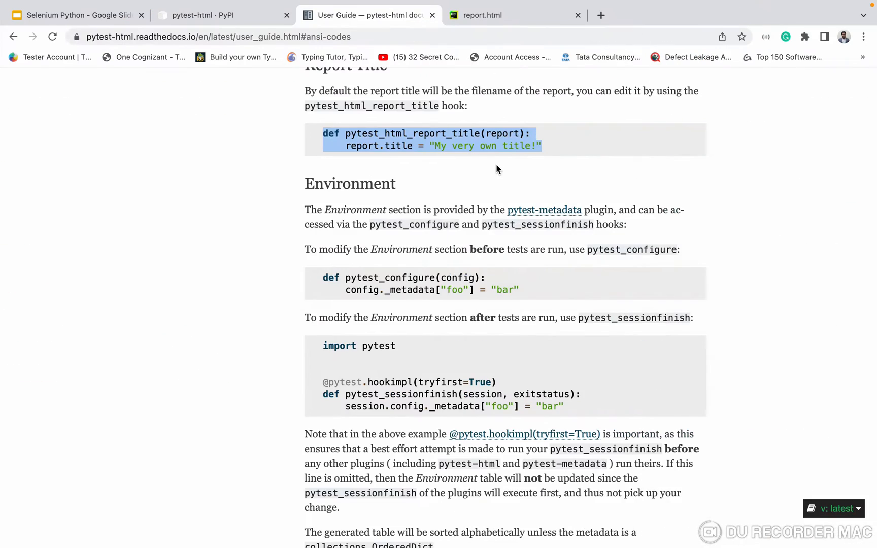
Step: Locate the pytest_runtest_makereport extras example and mark its hookimpl decorator
{"action": "scroll", "scroll_direction": "down", "scroll_amount": 3}
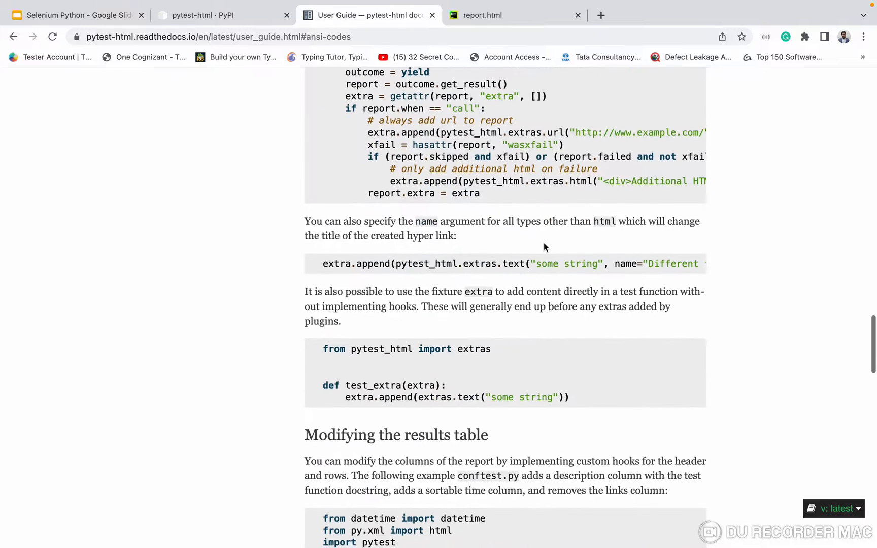
{"action": "scroll", "scroll_direction": "up", "scroll_amount": 3}
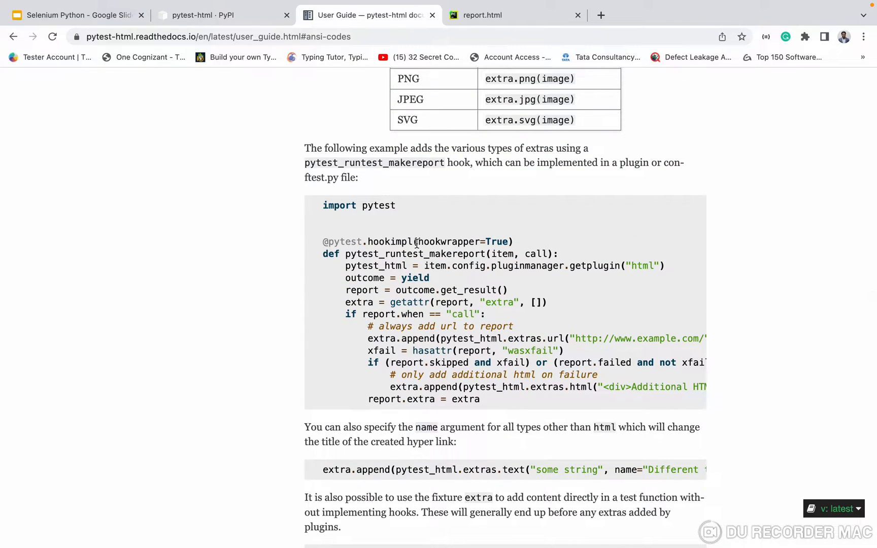
{"action": "double_click", "coordinate": [449, 241]}
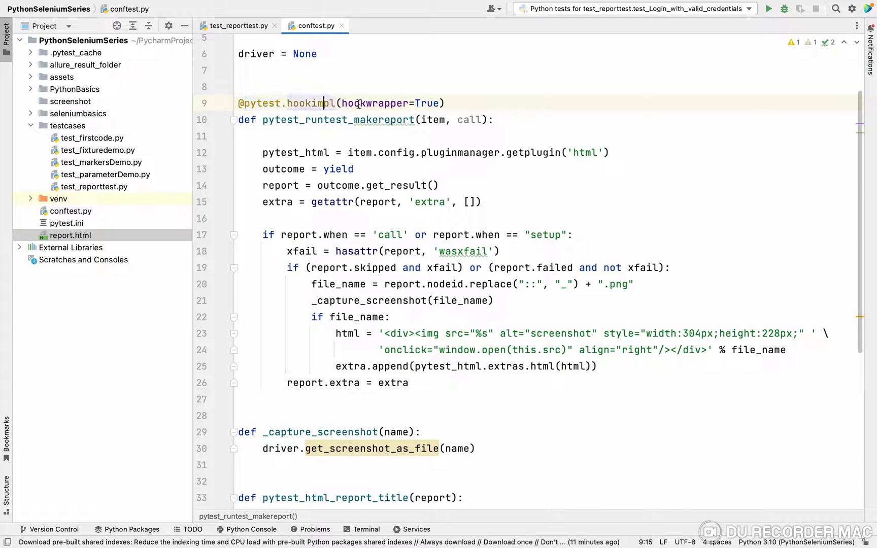
{"action": "double_click", "coordinate": [378, 103]}
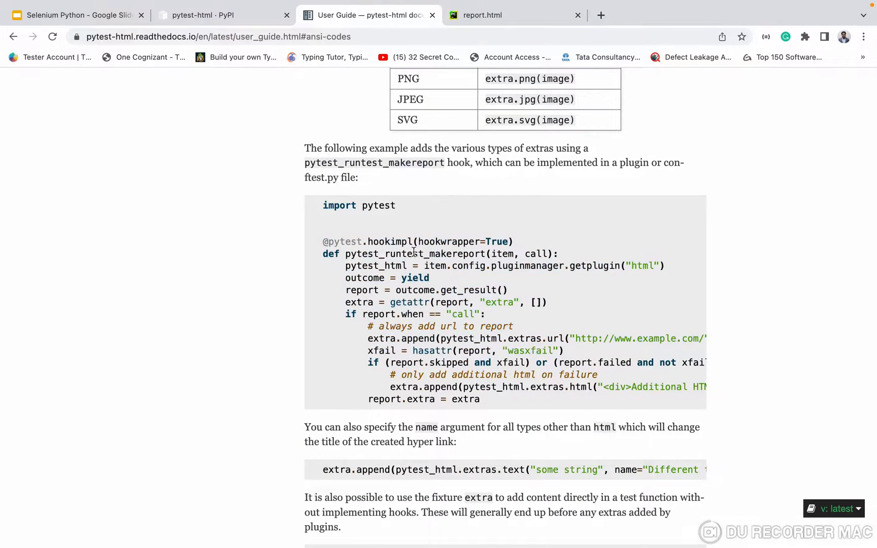
{"action": "key", "text": "alt+tab"}
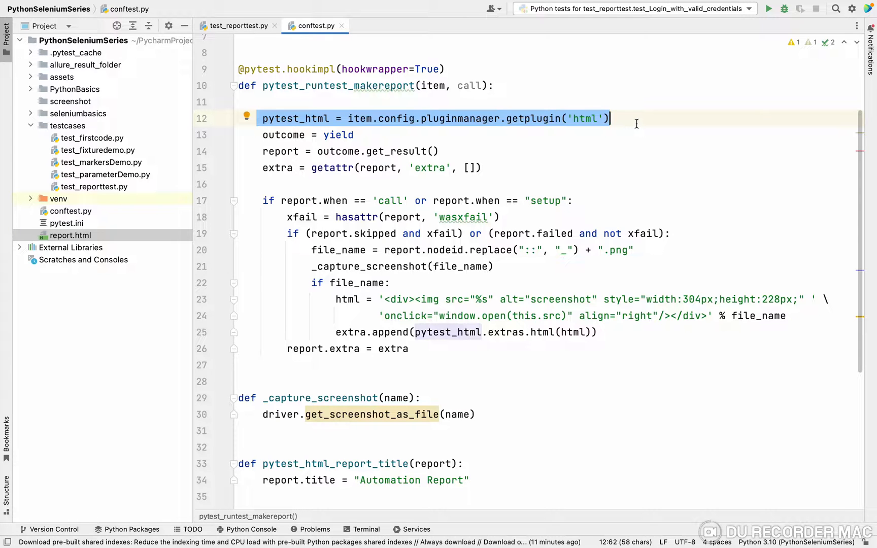
{"action": "double_click", "coordinate": [530, 118]}
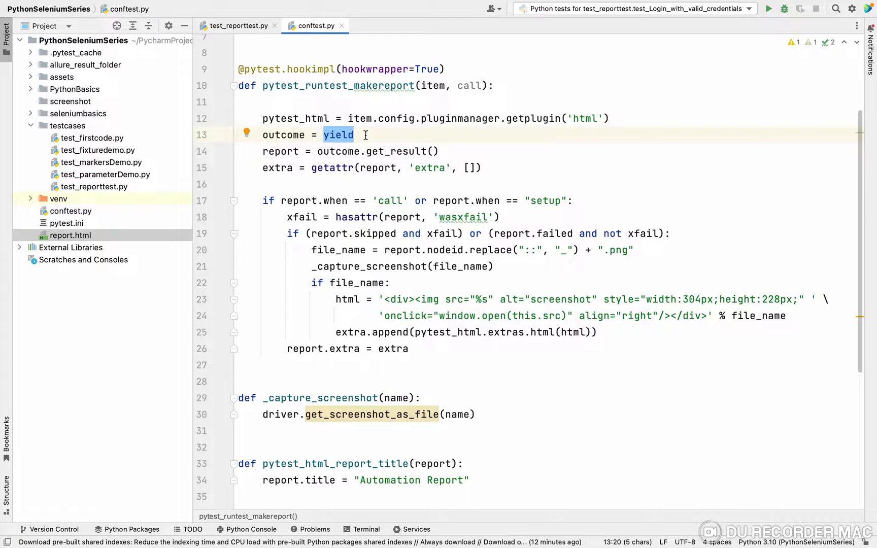
{"action": "left_click", "coordinate": [338, 135]}
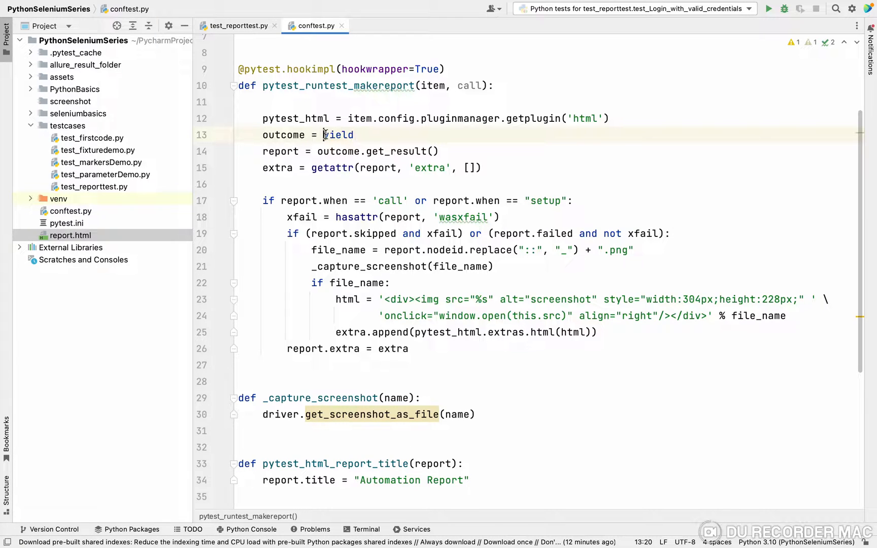
{"action": "left_click", "coordinate": [338, 151]}
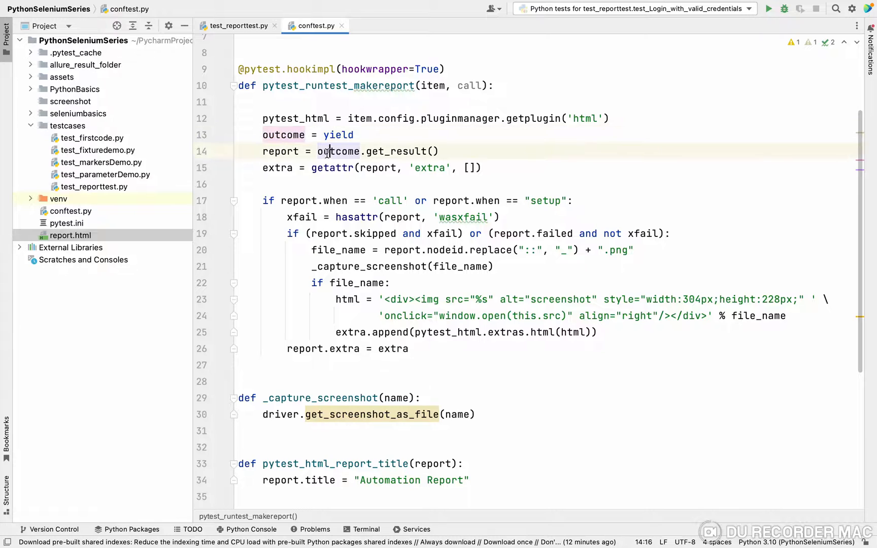
{"action": "double_click", "coordinate": [398, 152]}
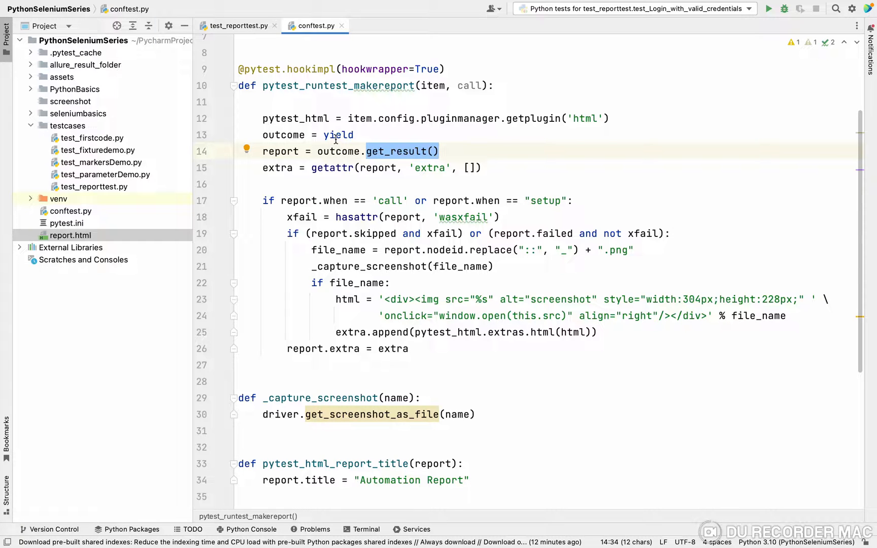
{"action": "left_click", "coordinate": [442, 151]}
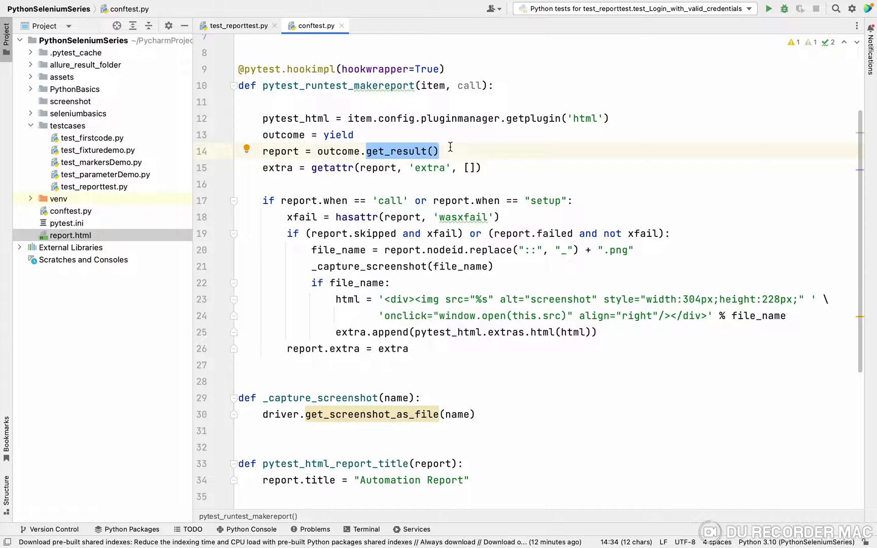
{"action": "double_click", "coordinate": [280, 152]}
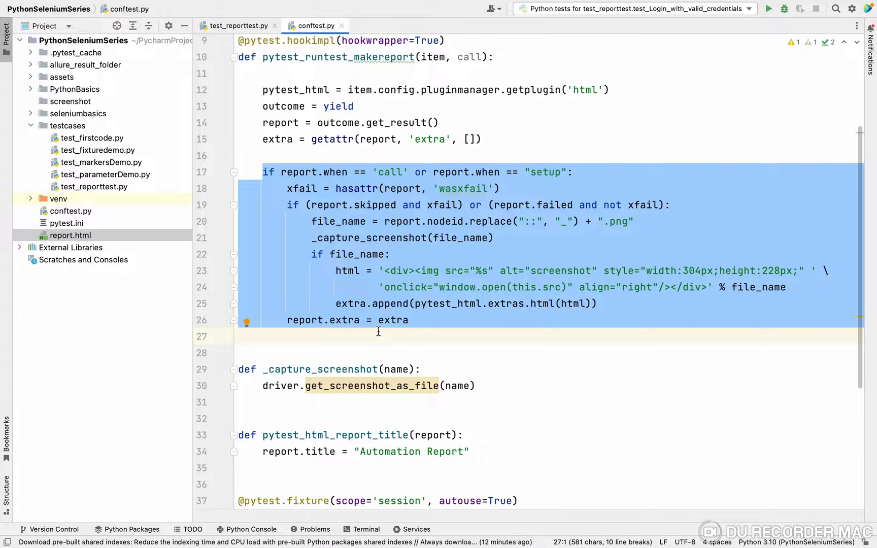
{"action": "left_click", "coordinate": [239, 336]}
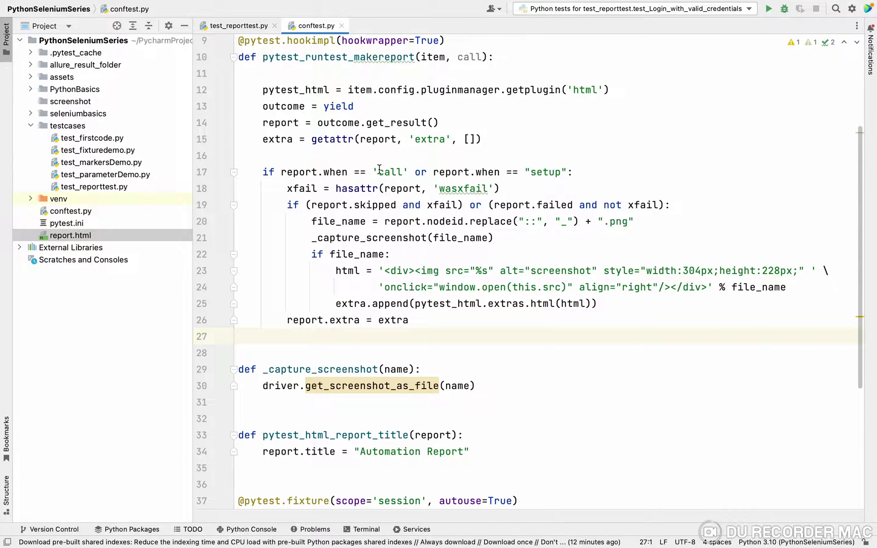
{"action": "double_click", "coordinate": [543, 172]}
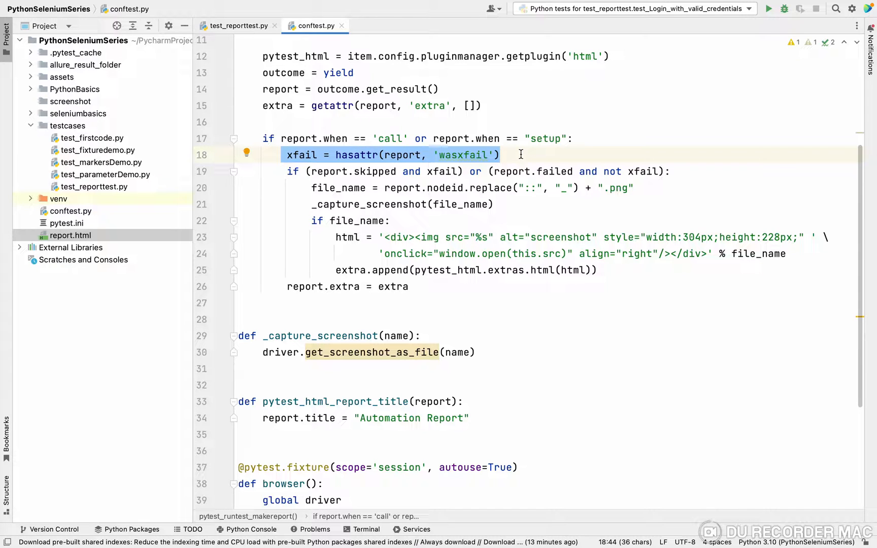
{"action": "left_click", "coordinate": [322, 155]}
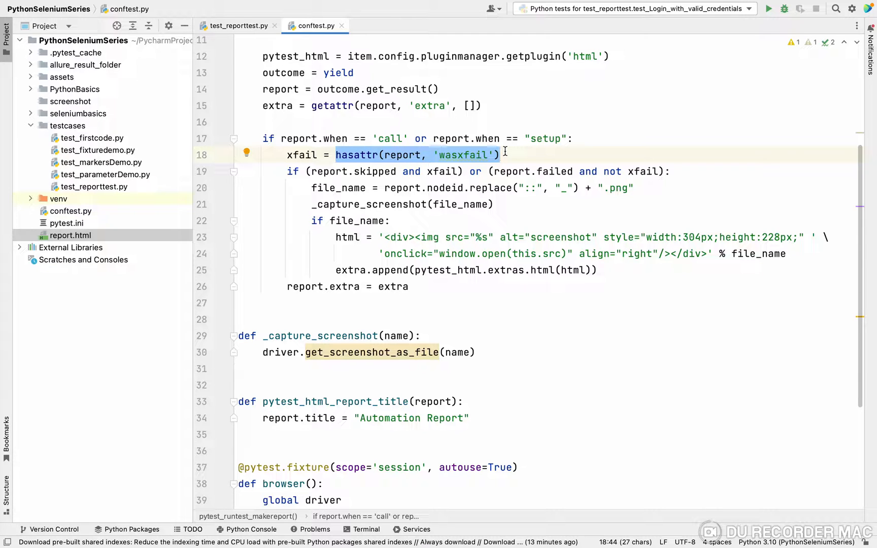
{"action": "left_click", "coordinate": [494, 204]}
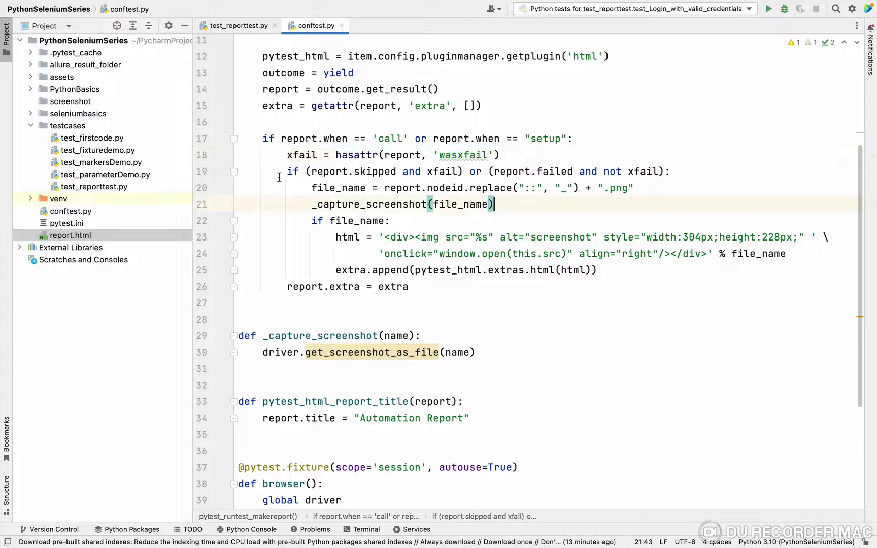
{"action": "left_click", "coordinate": [448, 171]}
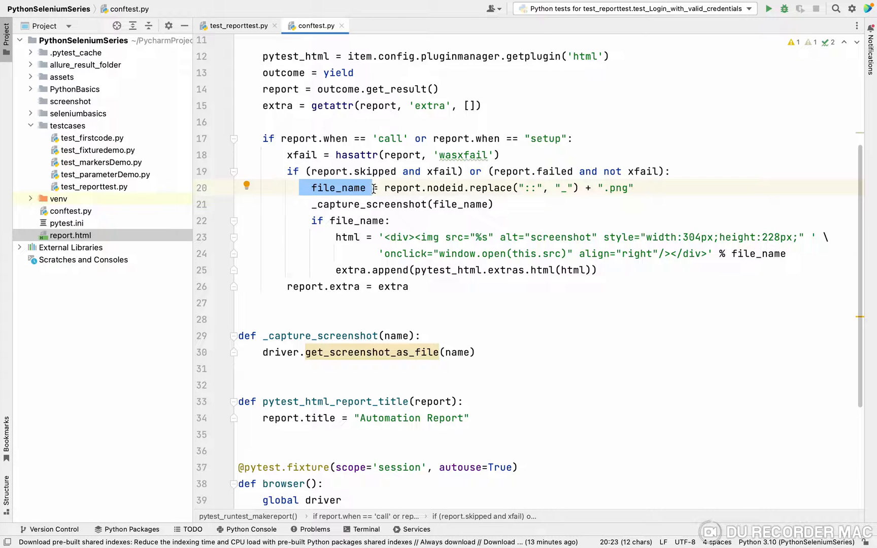
{"action": "double_click", "coordinate": [402, 188]}
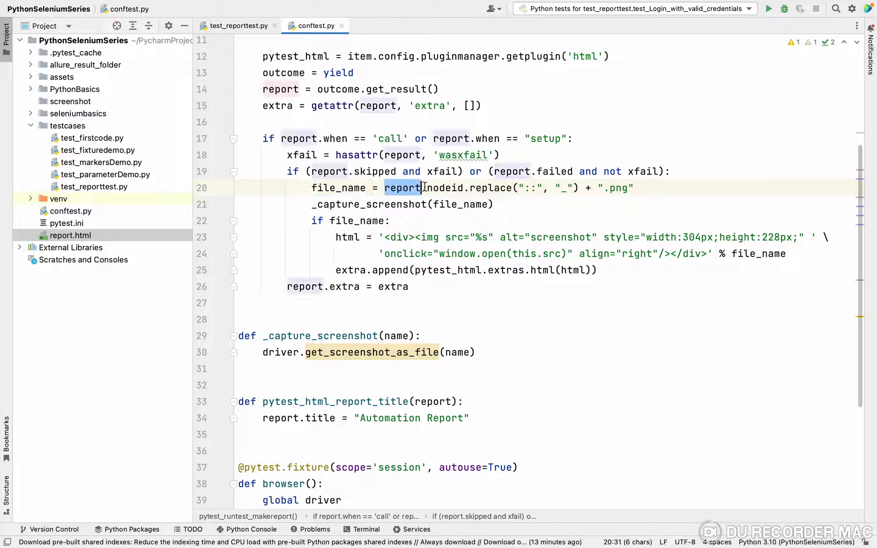
{"action": "left_click", "coordinate": [530, 188]}
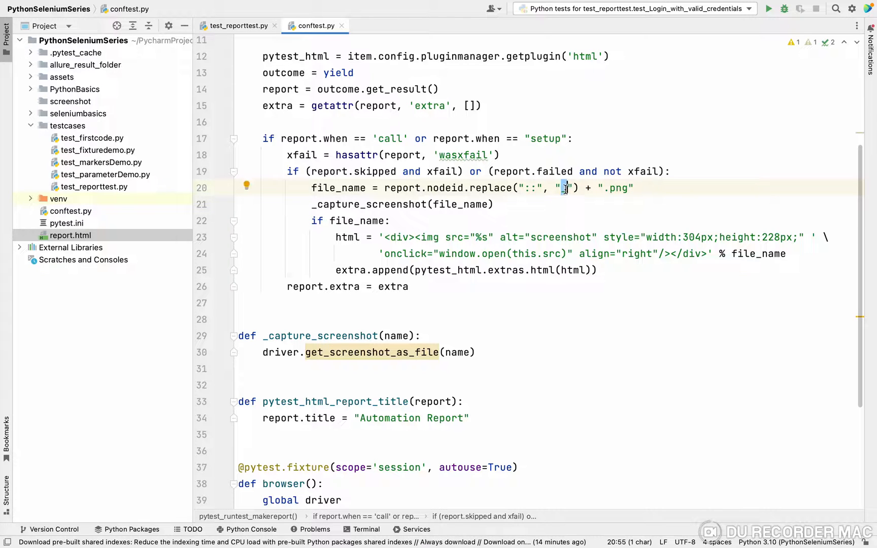
{"action": "type", "text": "_"}
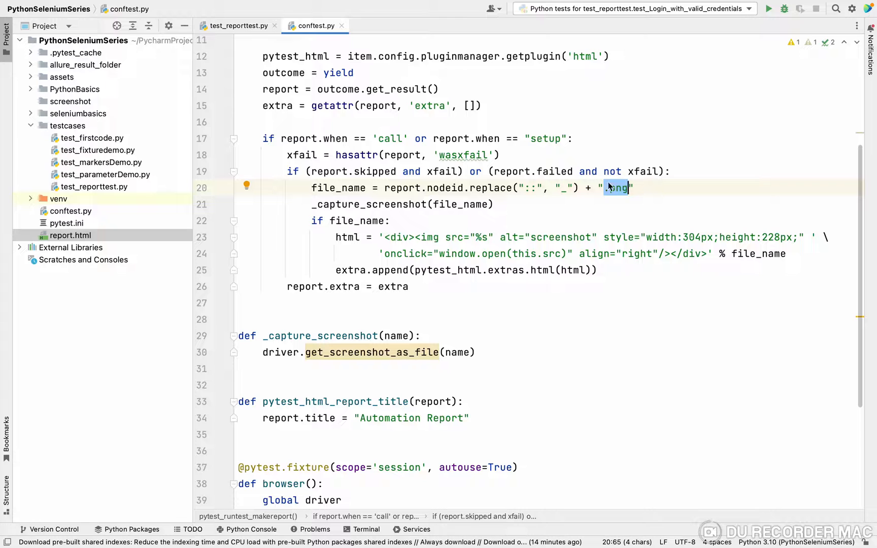
{"action": "left_click", "coordinate": [333, 188]}
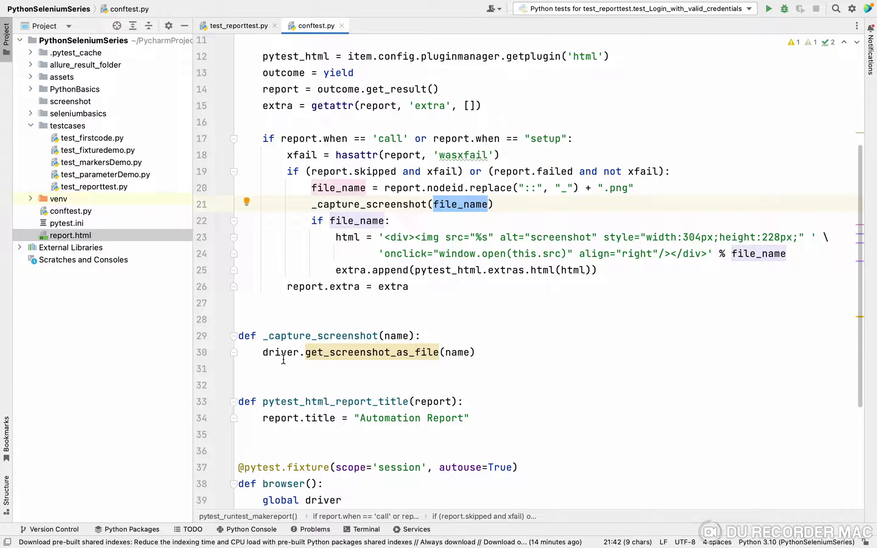
{"action": "left_click", "coordinate": [457, 352]}
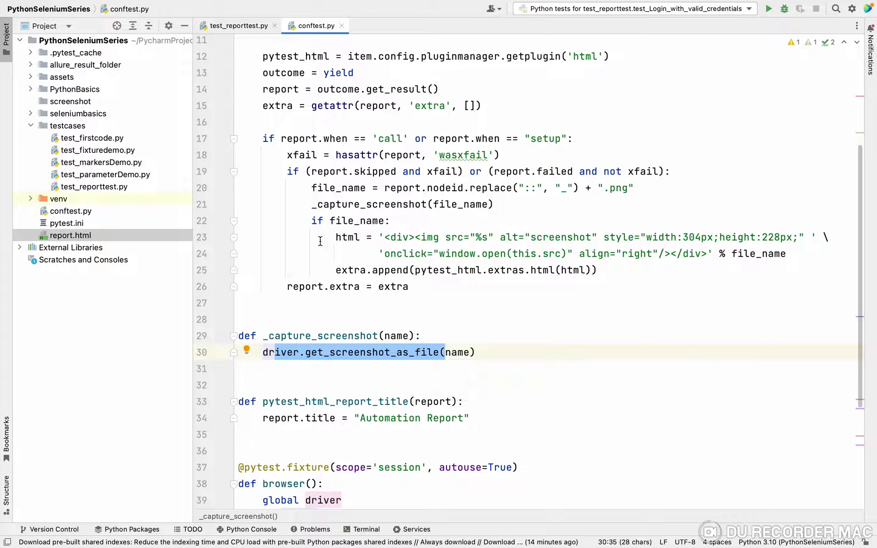
{"action": "left_click", "coordinate": [371, 220]}
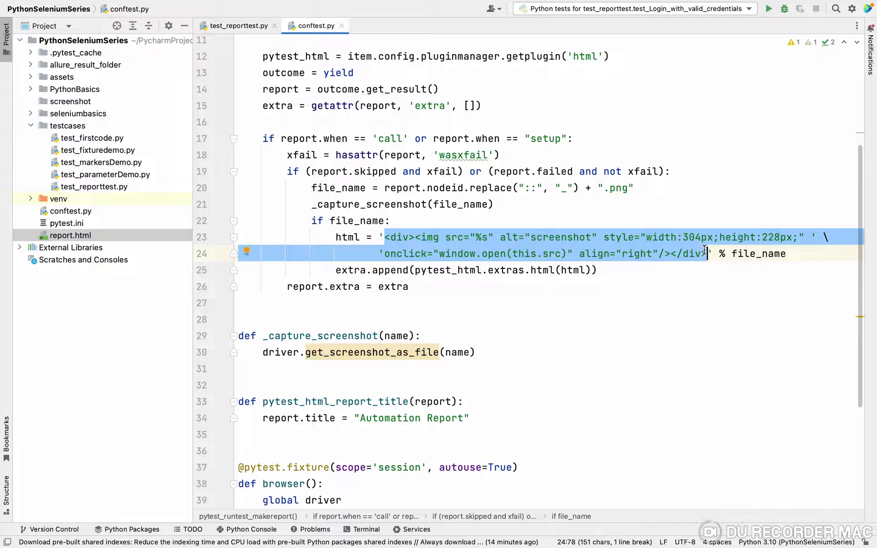
{"action": "left_click", "coordinate": [434, 237]}
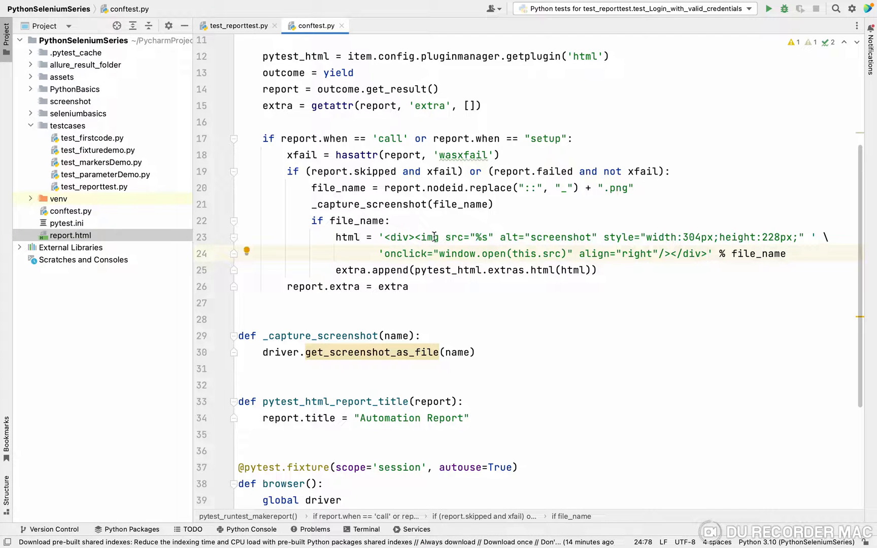
{"action": "double_click", "coordinate": [428, 238]}
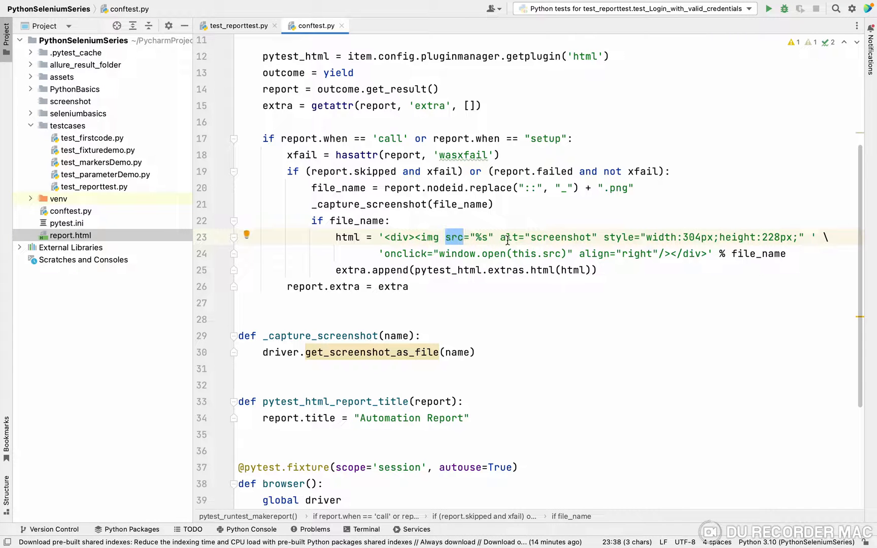
{"action": "left_click", "coordinate": [622, 238]}
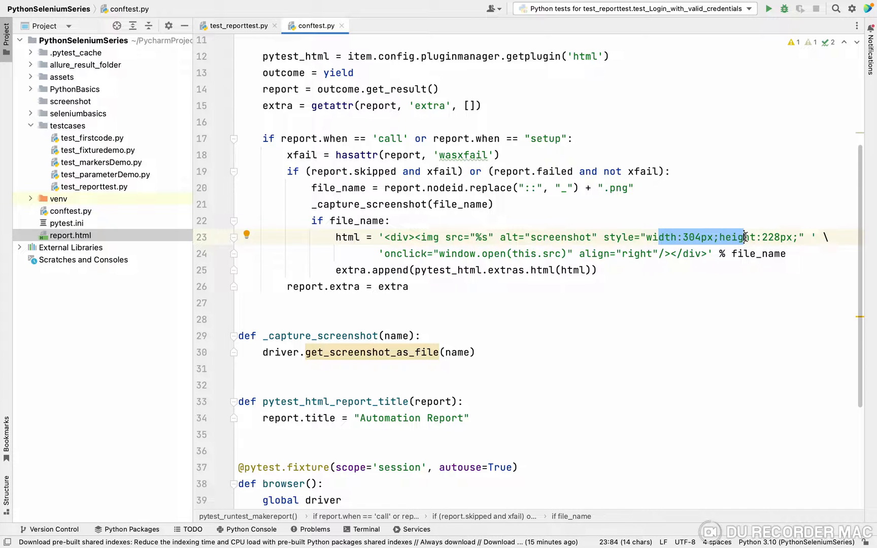
{"action": "left_click", "coordinate": [410, 254]}
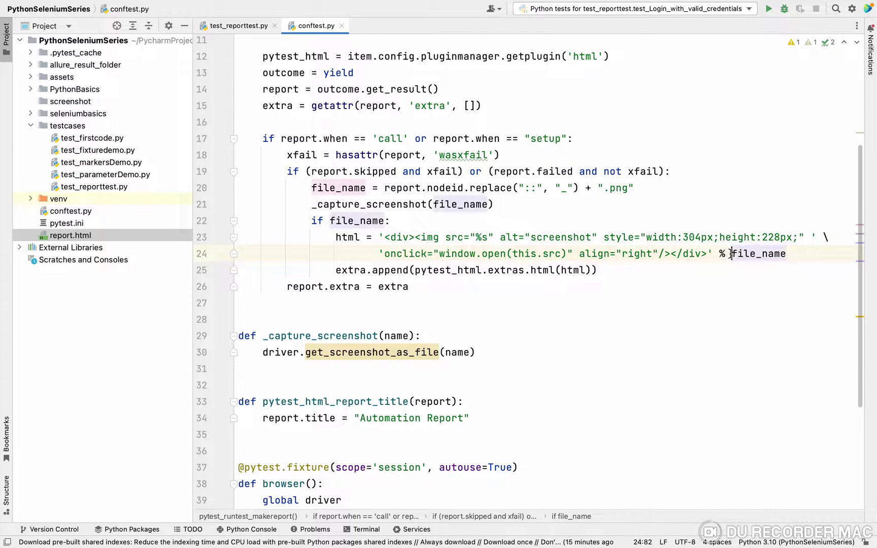
{"action": "double_click", "coordinate": [758, 254]}
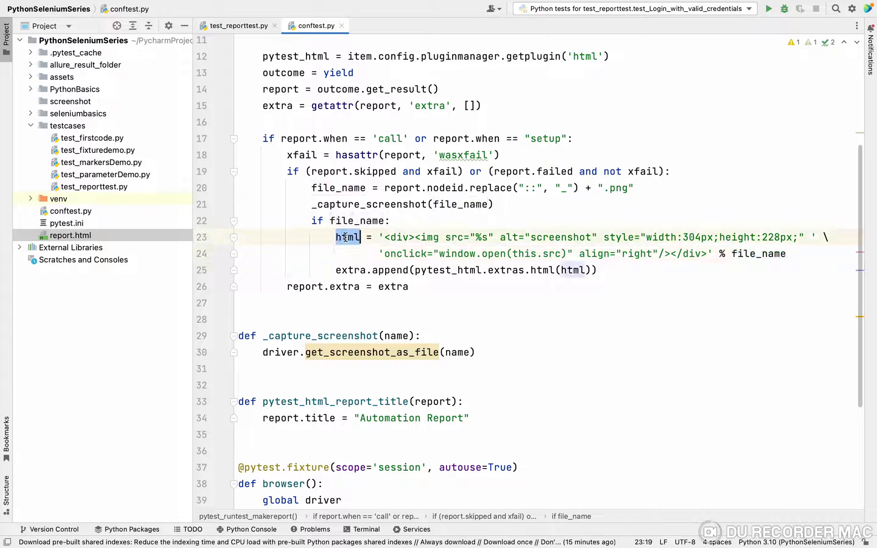
{"action": "left_click", "coordinate": [347, 237]}
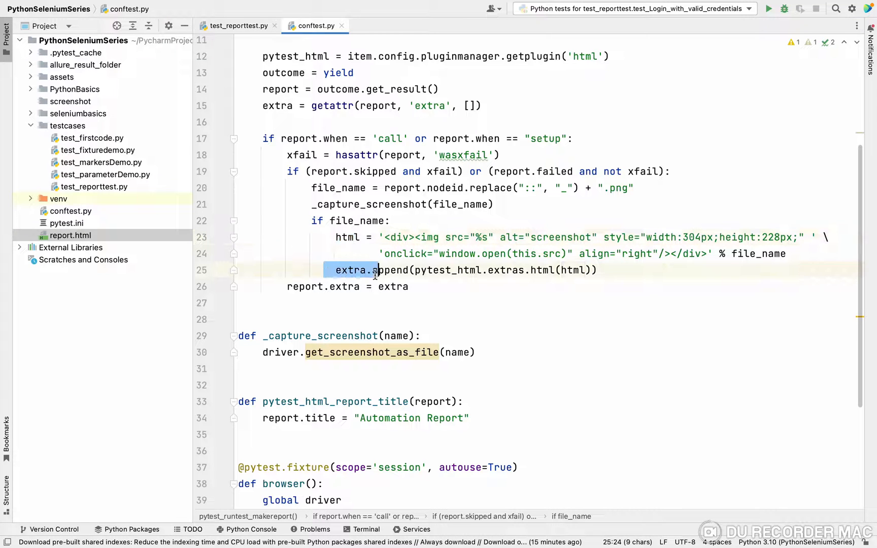
{"action": "left_click", "coordinate": [277, 106]}
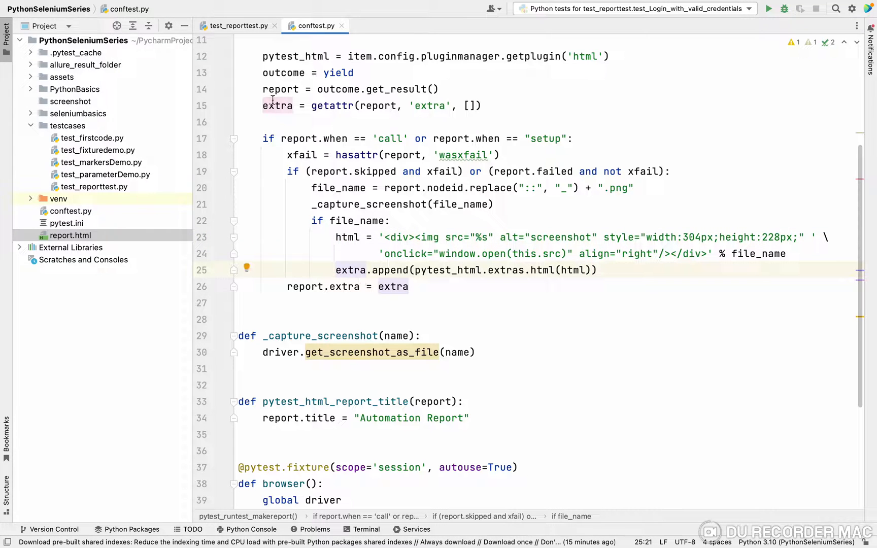
{"action": "double_click", "coordinate": [279, 106]}
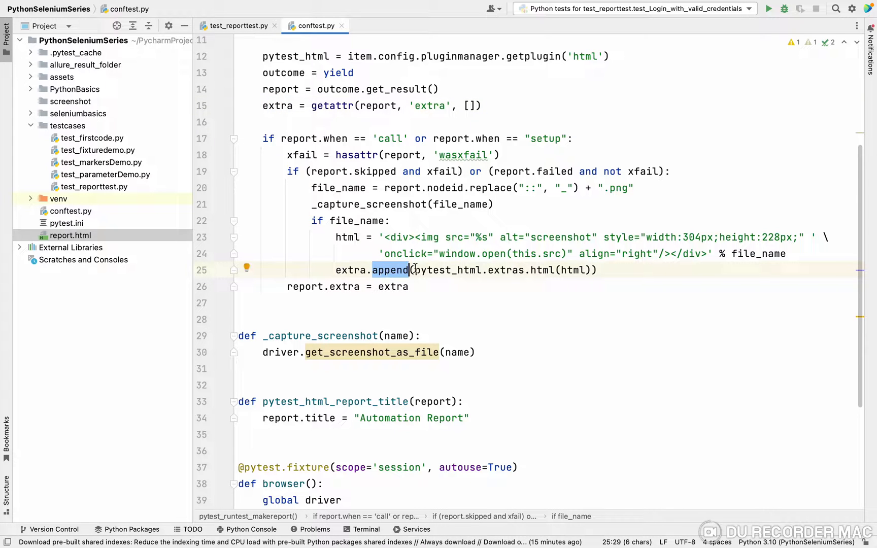
{"action": "left_click", "coordinate": [536, 270]}
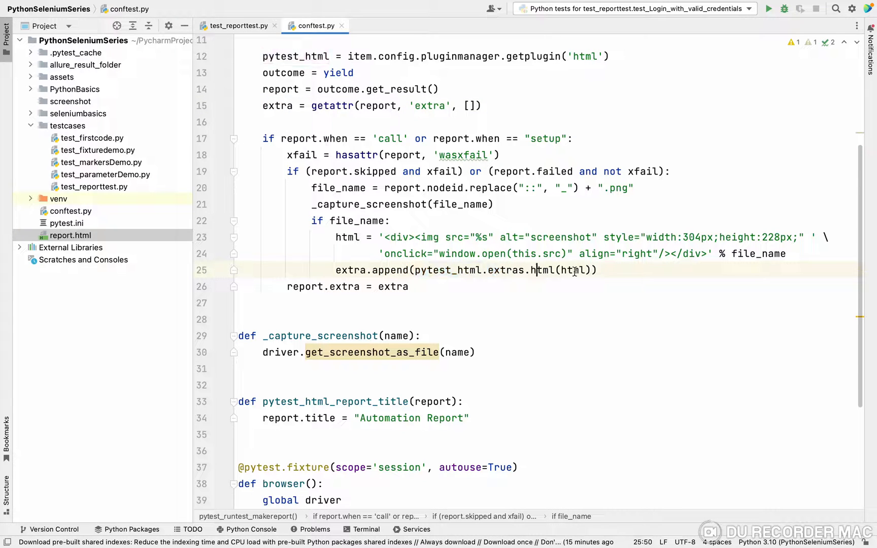
{"action": "double_click", "coordinate": [571, 270]}
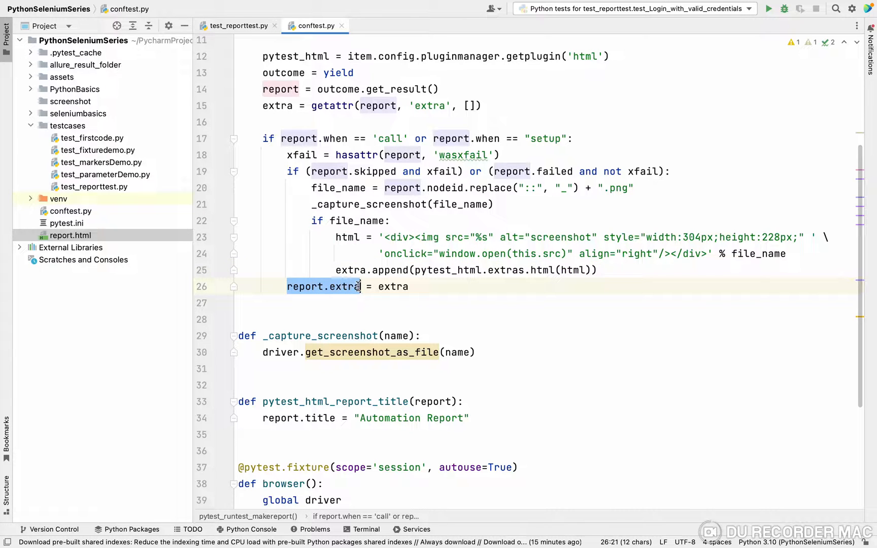
{"action": "double_click", "coordinate": [393, 286]}
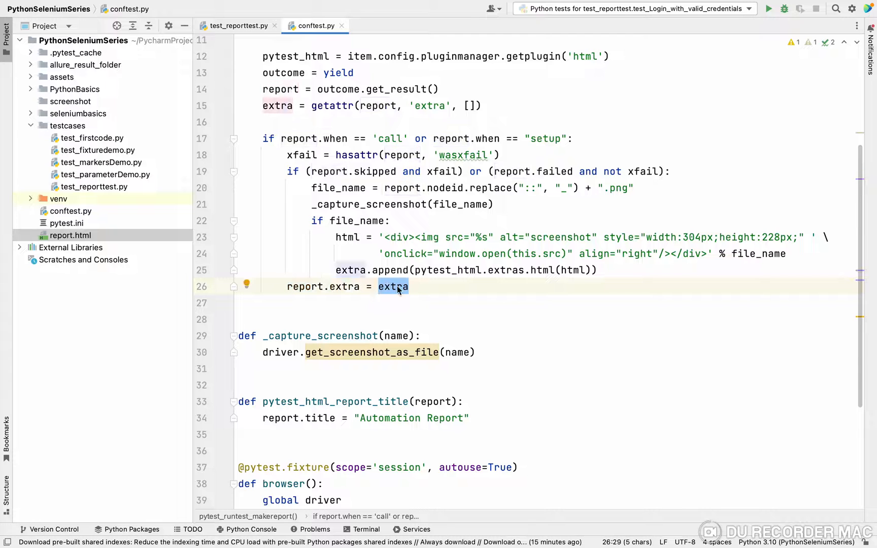
{"action": "mouse_move", "coordinate": [480, 353]}
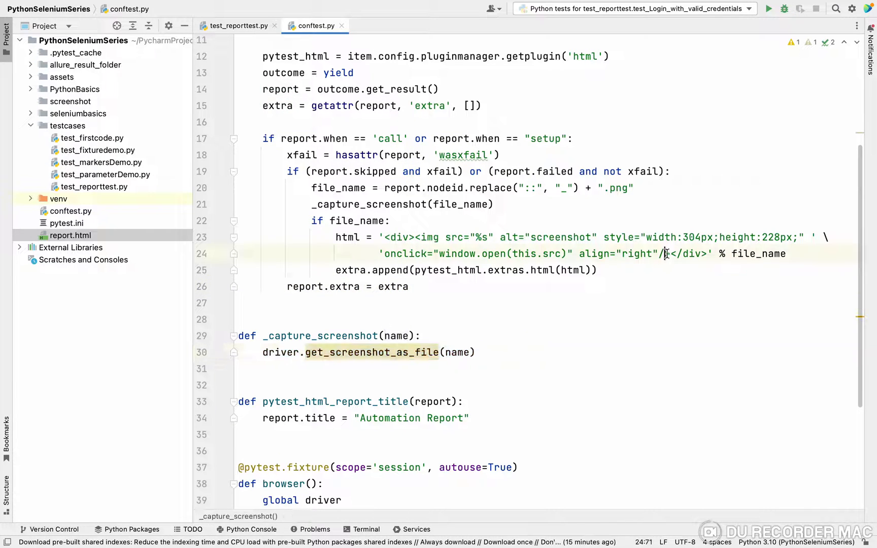
{"action": "scroll", "scroll_direction": "up", "scroll_amount": 3}
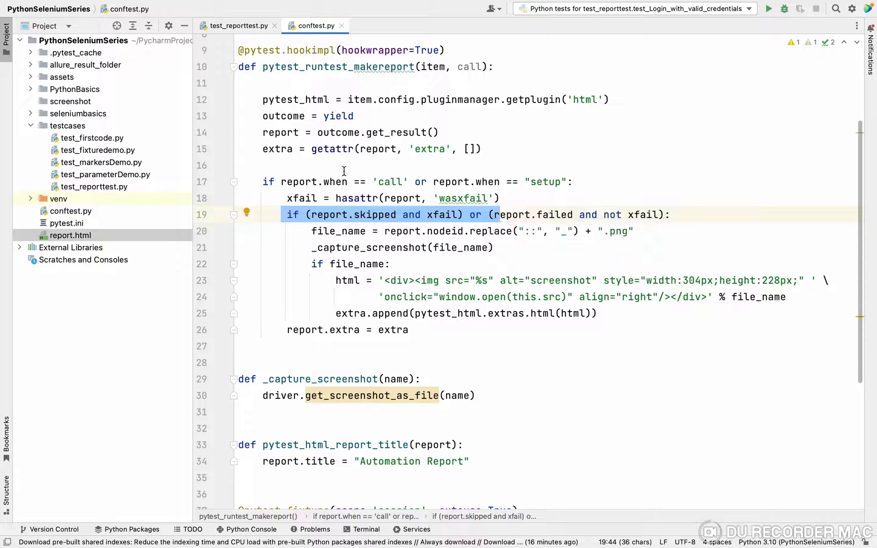
Step: Rerun pytest -v --html=report.html from test_reporttest.py, producing report.html and a test_Login PNG screenshot
{"action": "left_click", "coordinate": [238, 25]}
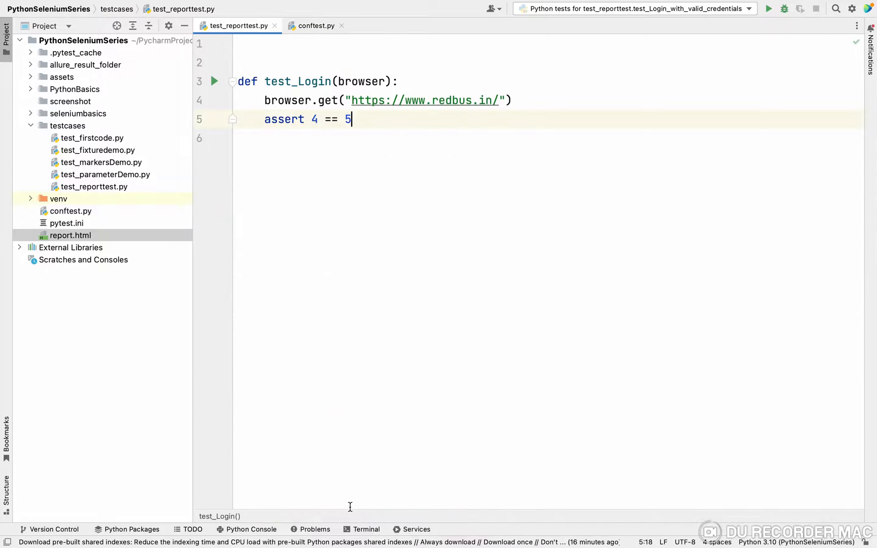
{"action": "left_click", "coordinate": [365, 529]}
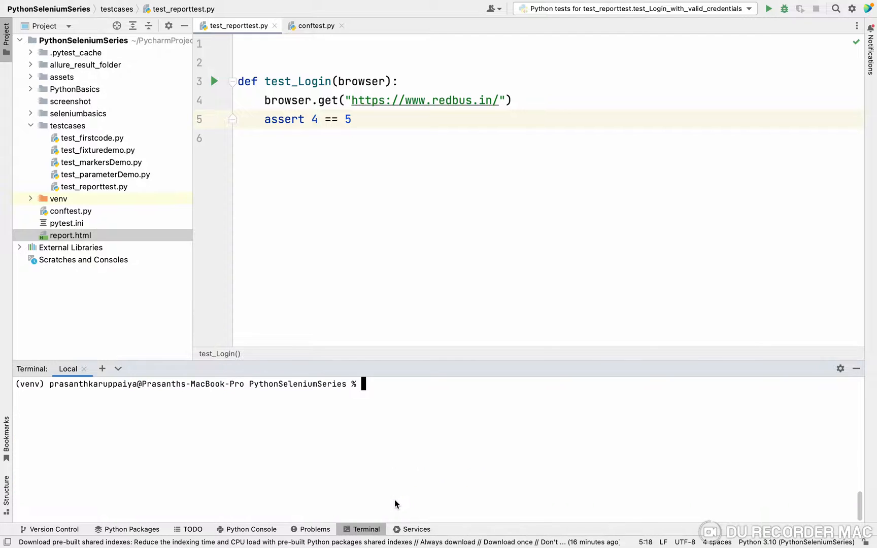
{"action": "type", "text": "pytest -v --html=report.html"}
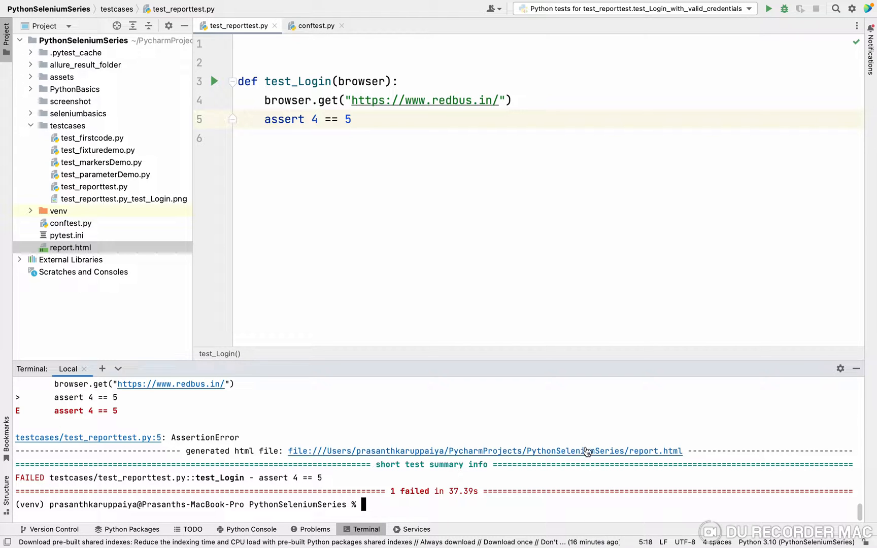
{"action": "mouse_move", "coordinate": [150, 219]}
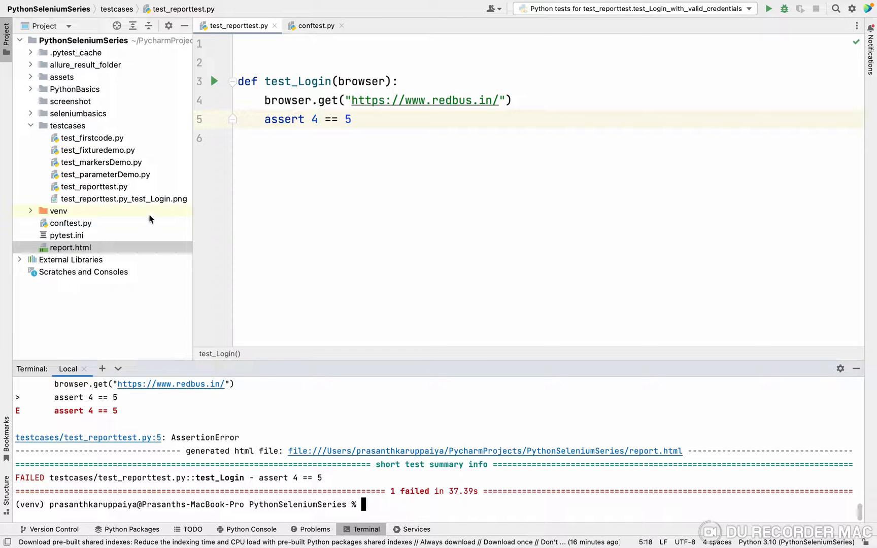
Step: Check the new test_Login screenshot file, then bring up Open In > Browser choices for report.html
{"action": "left_click", "coordinate": [124, 199]}
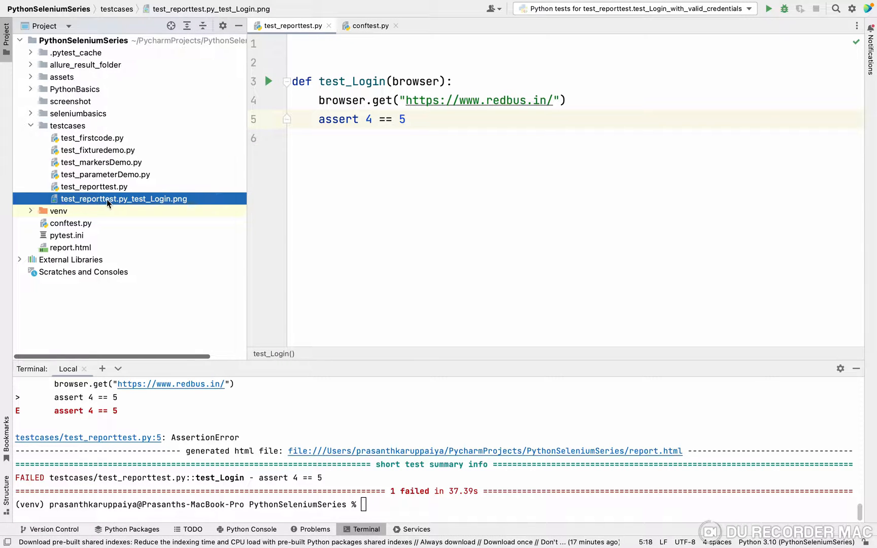
{"action": "mouse_move", "coordinate": [303, 123]}
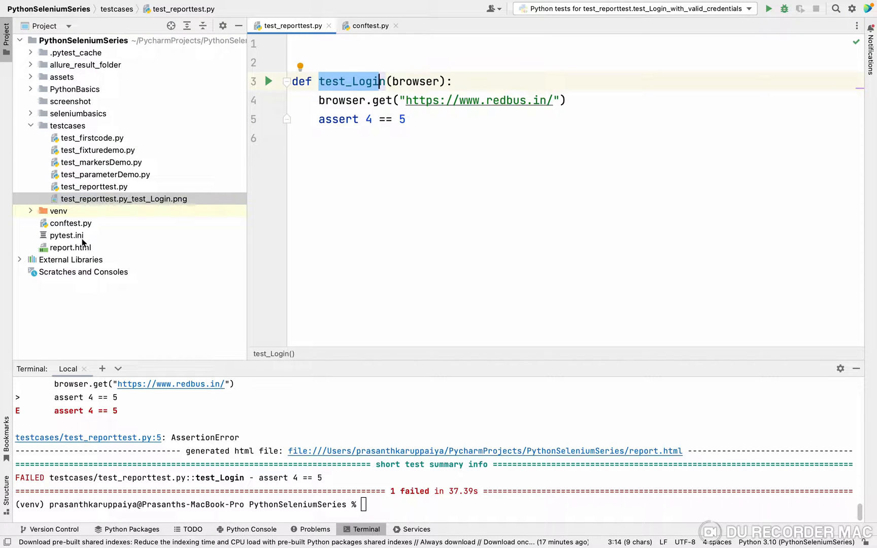
{"action": "right_click", "coordinate": [69, 247]}
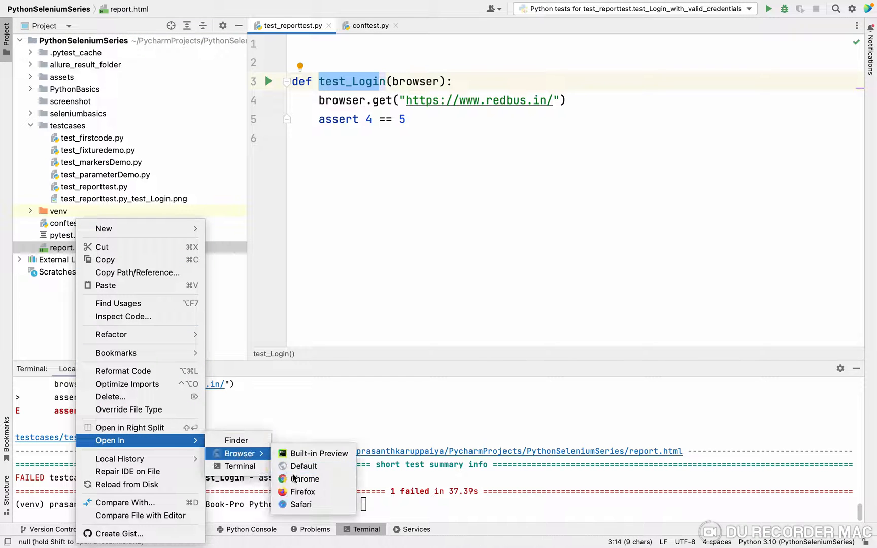
Step: View the regenerated Automation Report in Chrome with failed test_Login's embedded screenshot, then return to PyCharm
{"action": "left_click", "coordinate": [306, 479]}
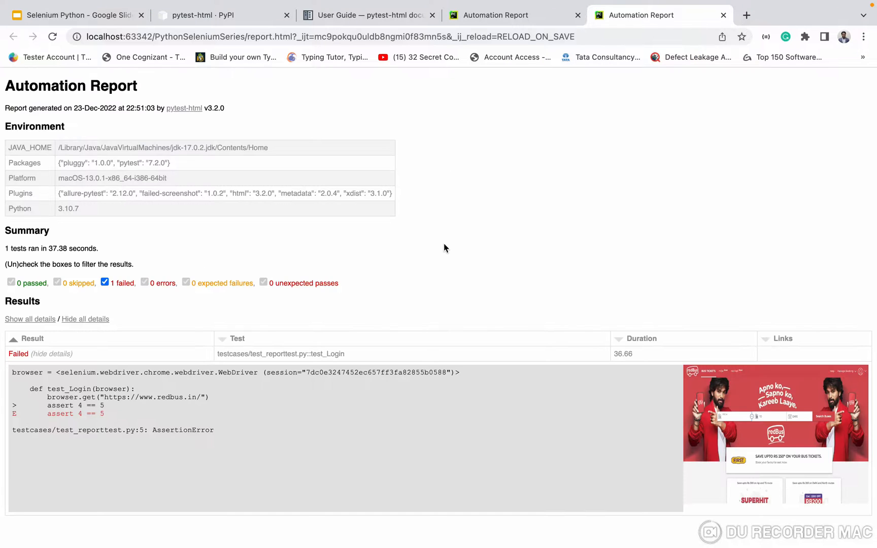
{"action": "mouse_move", "coordinate": [679, 492]}
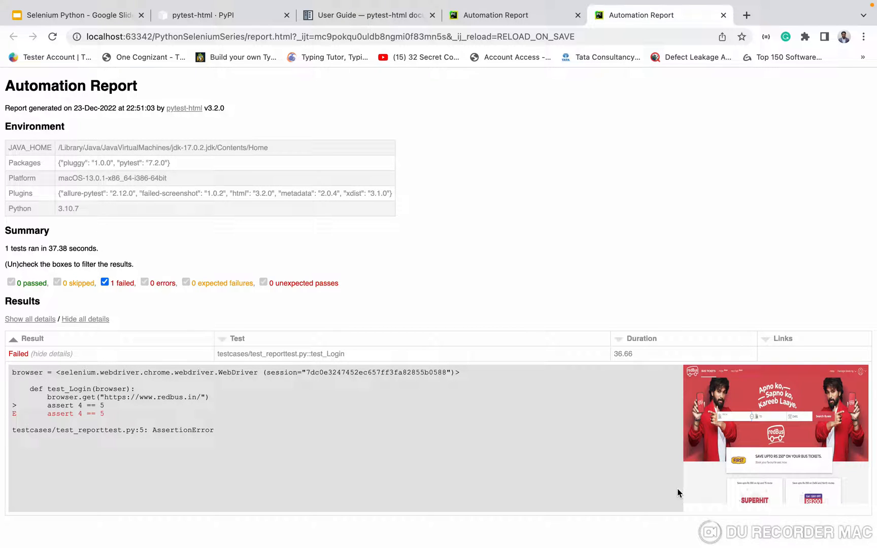
{"action": "mouse_move", "coordinate": [856, 488]}
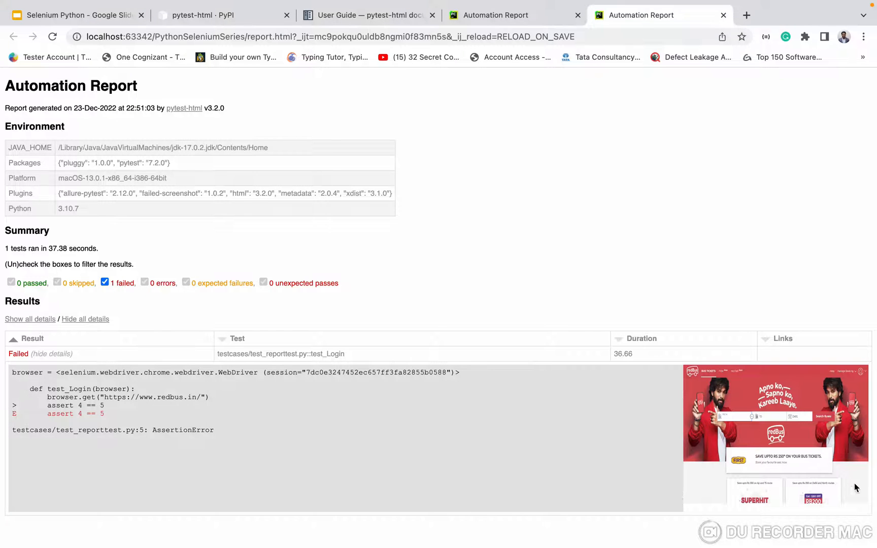
{"action": "left_click", "coordinate": [776, 436]}
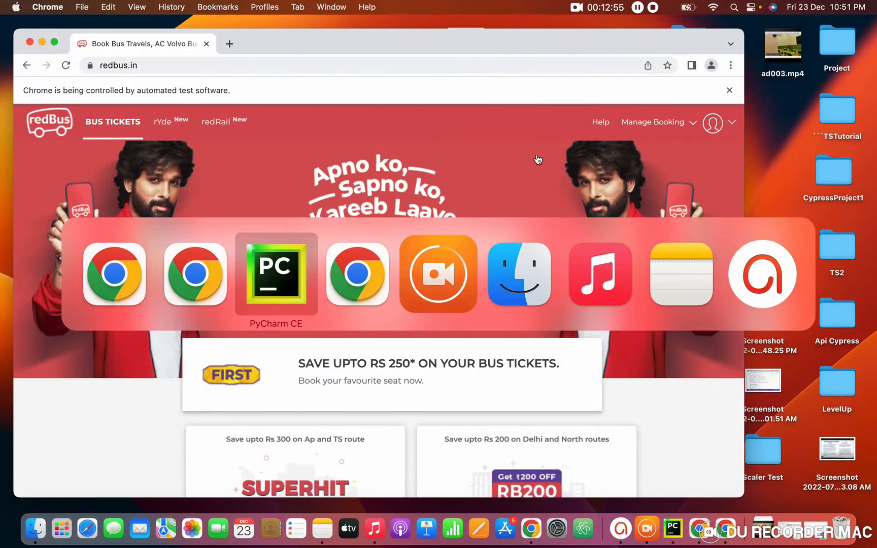
{"action": "left_click", "coordinate": [276, 274]}
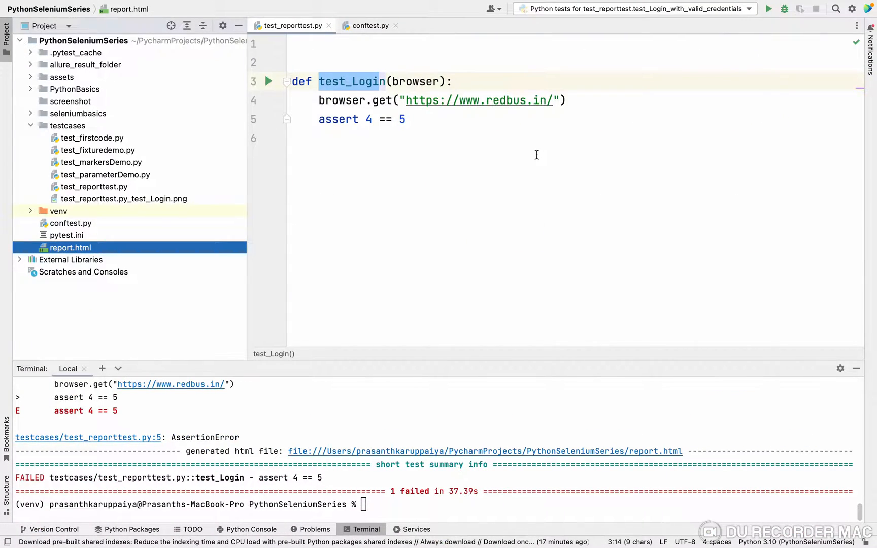